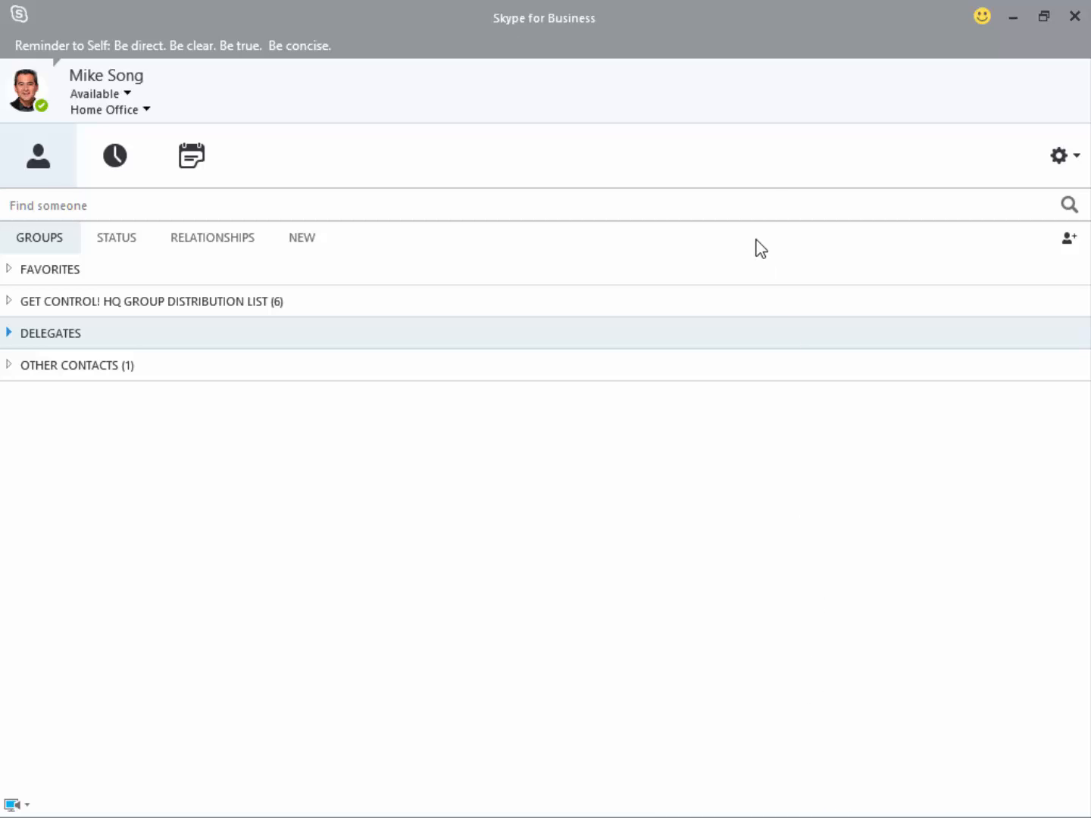
mouse_move(793, 153)
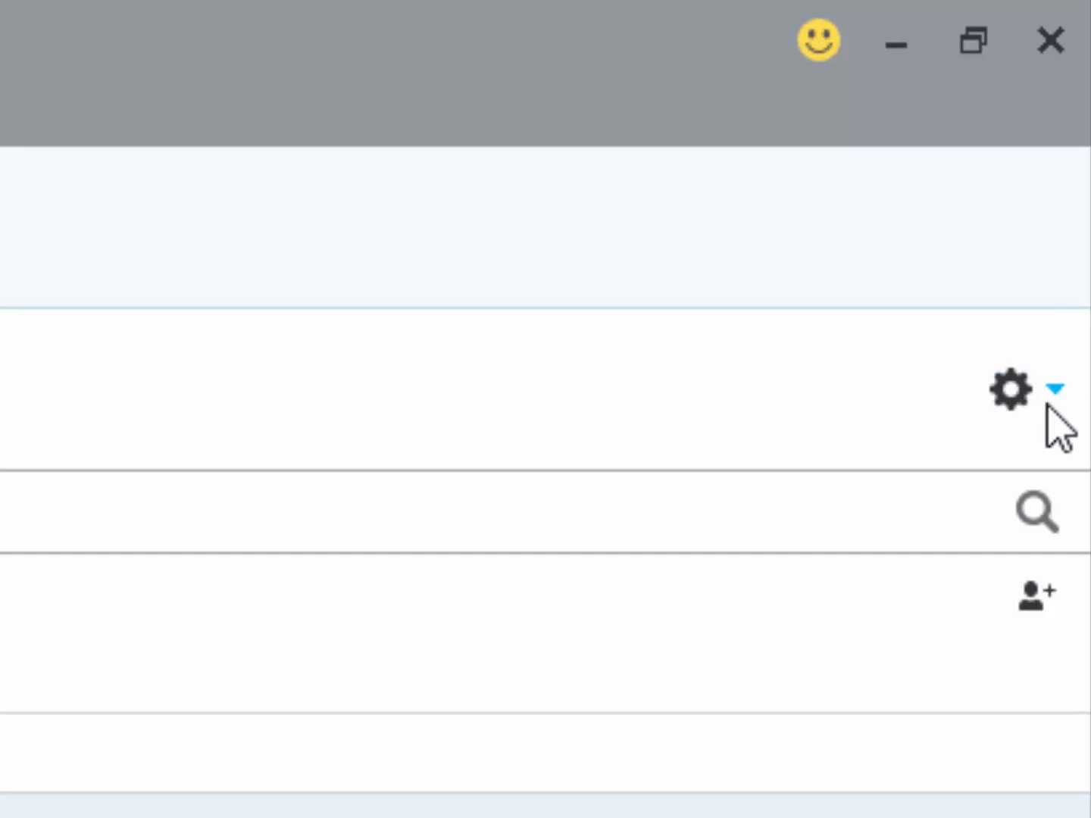
Show the main window's options menu from the gear dropdown.
click(1057, 391)
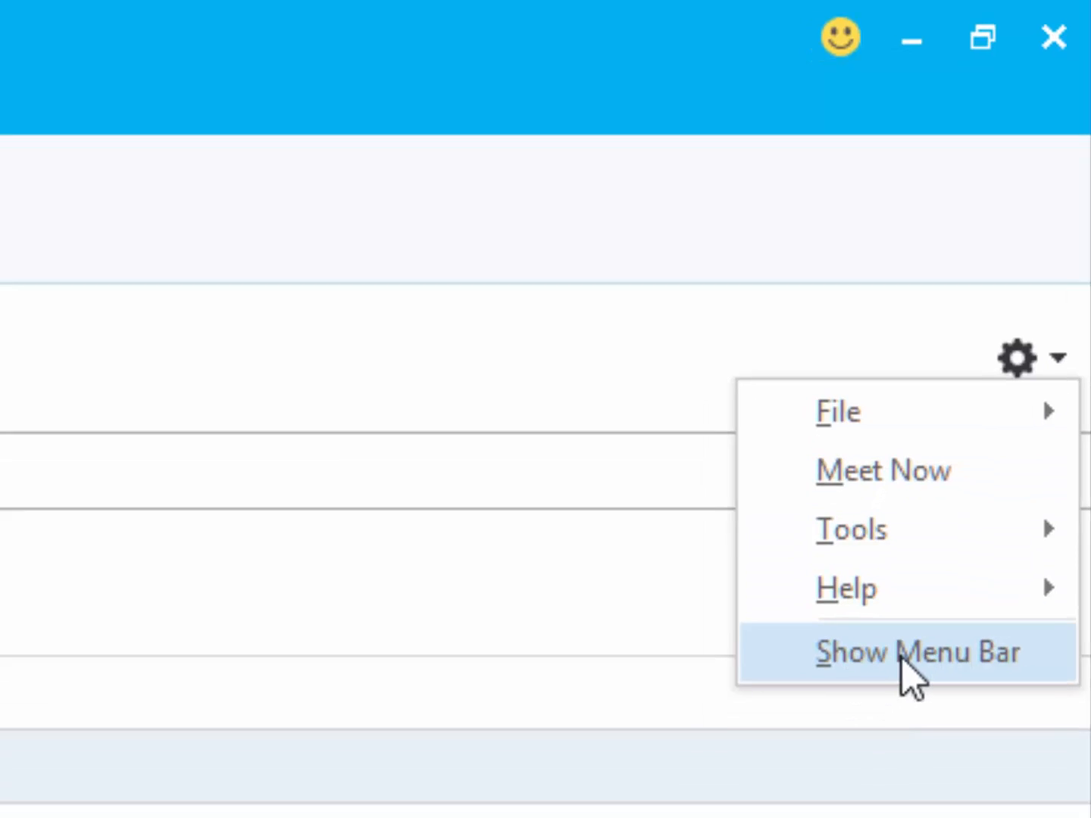
Keep the menu bar permanently shown and look through the File menu commands.
click(912, 653)
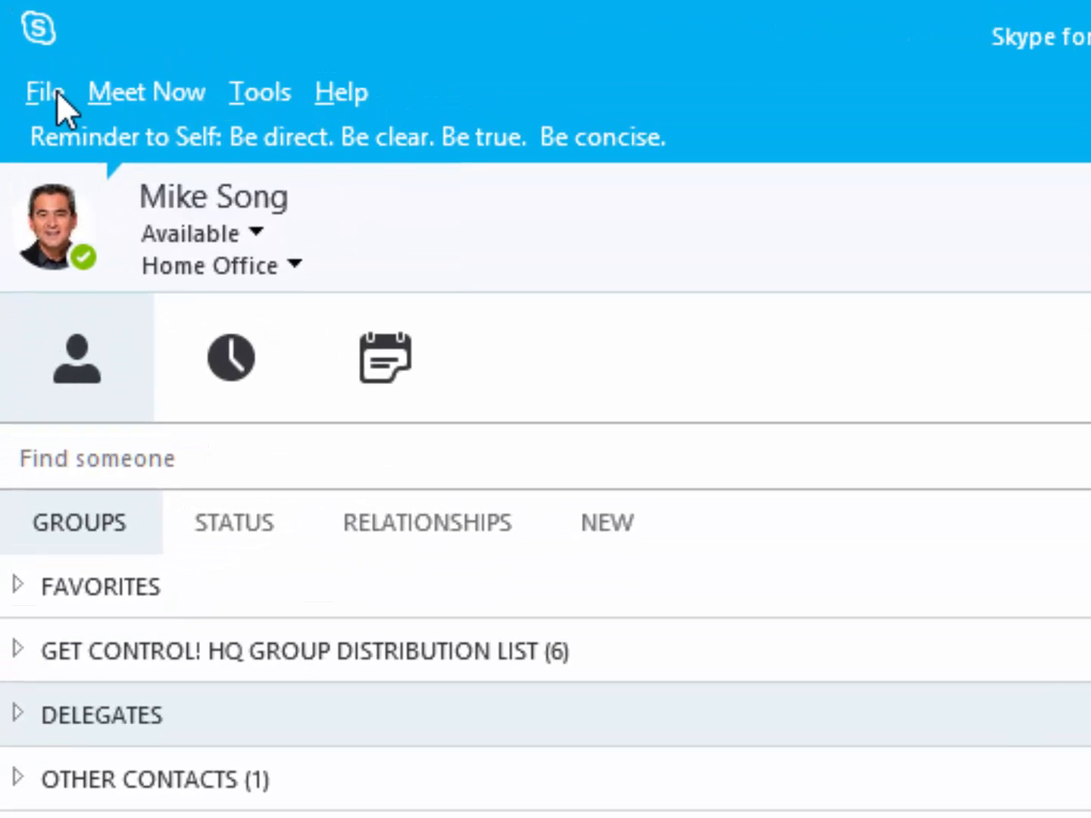
click(47, 91)
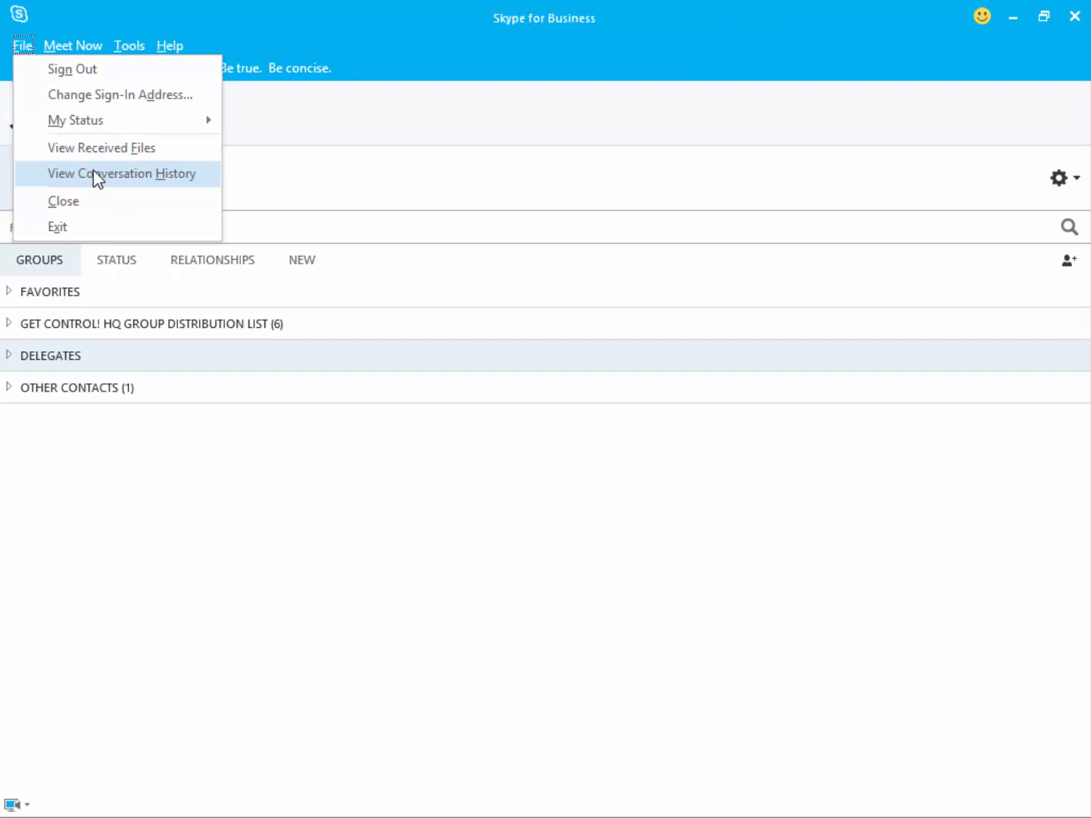
click(122, 173)
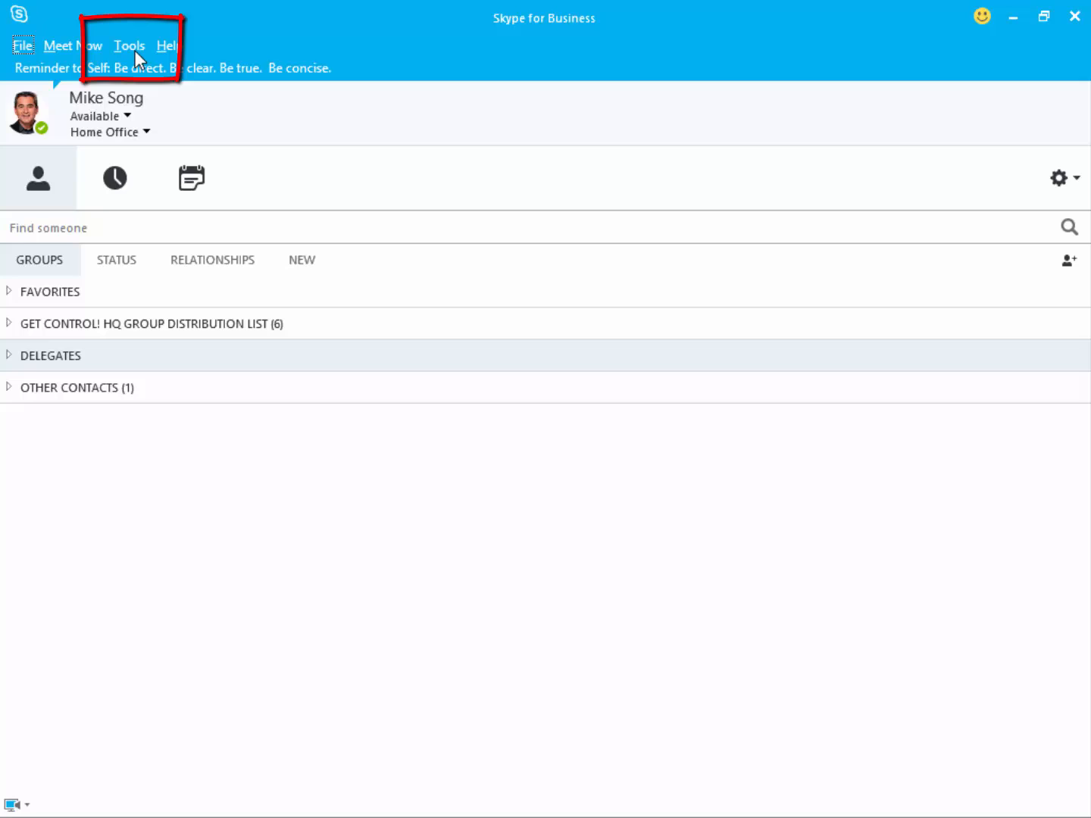
Bring up the Options window from the Tools menu, landing on Audio Device settings.
click(130, 45)
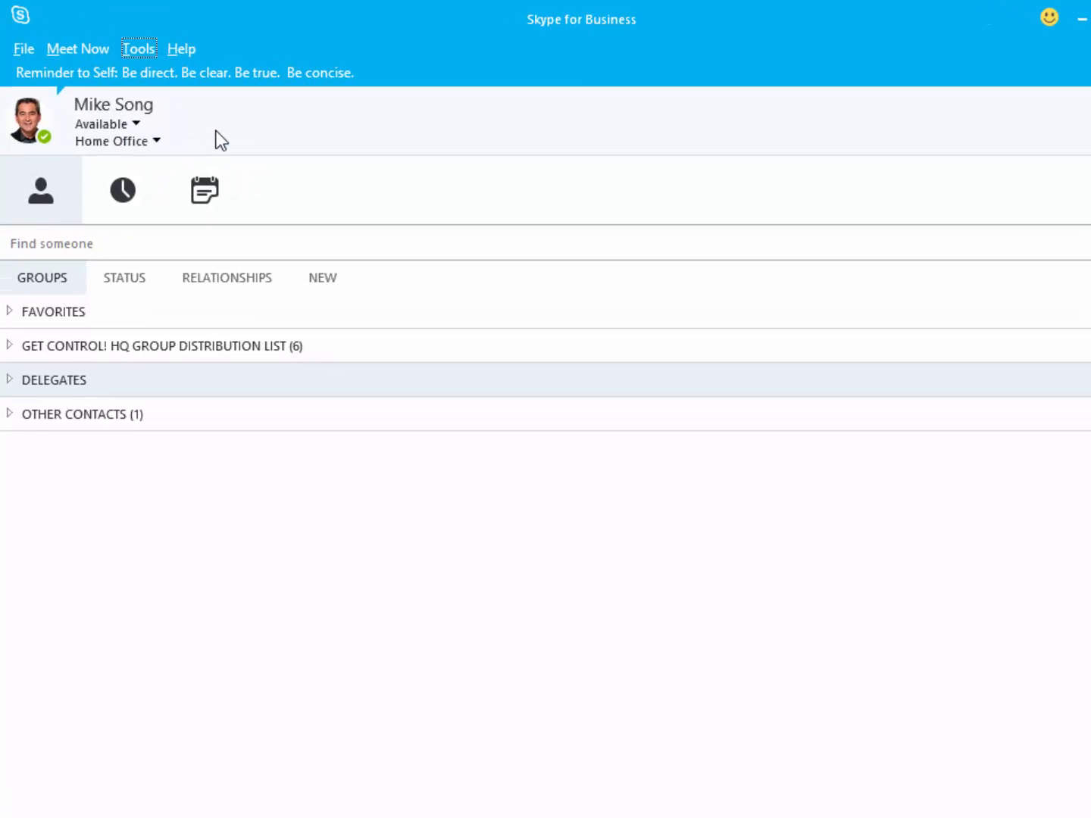
click(140, 48)
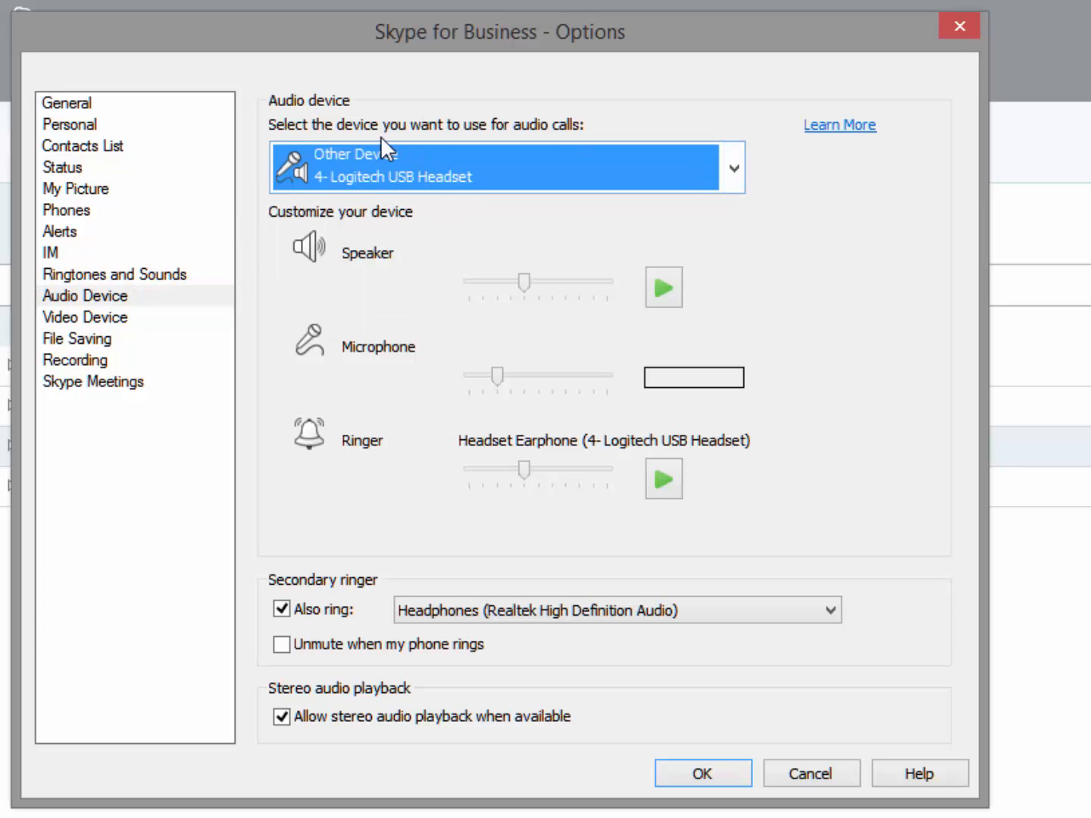
mouse_move(389, 284)
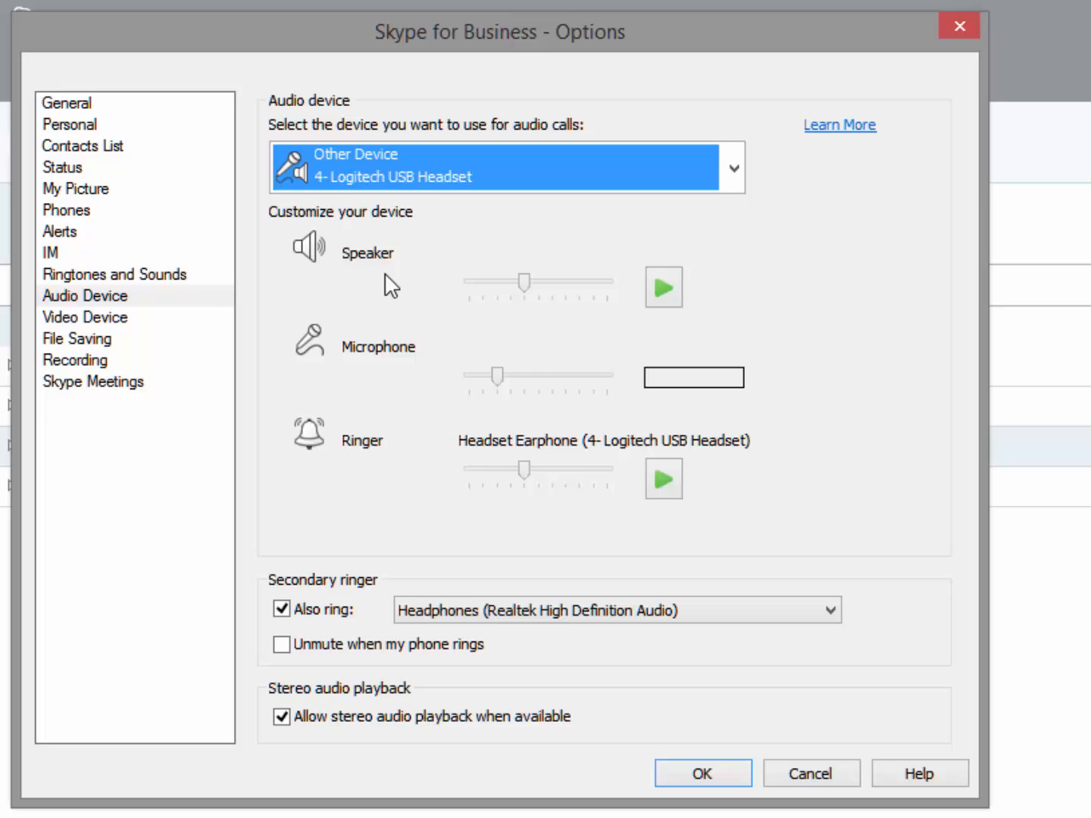
mouse_move(371, 383)
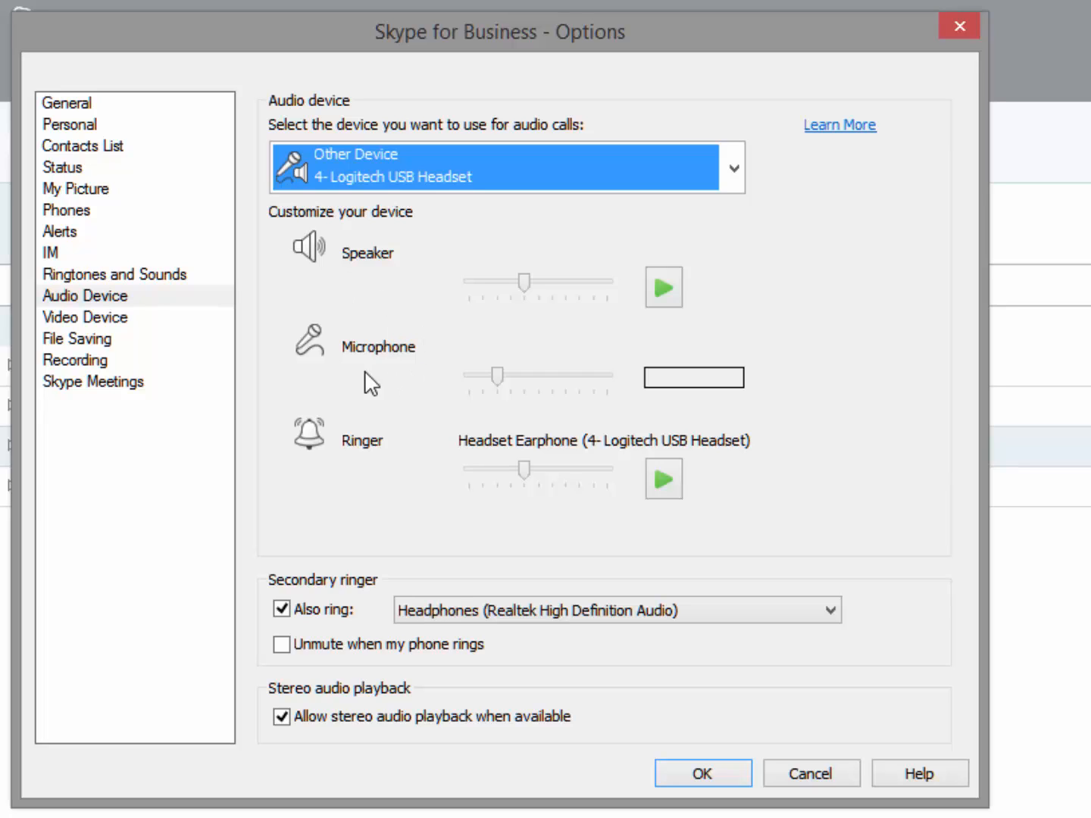
mouse_move(89, 325)
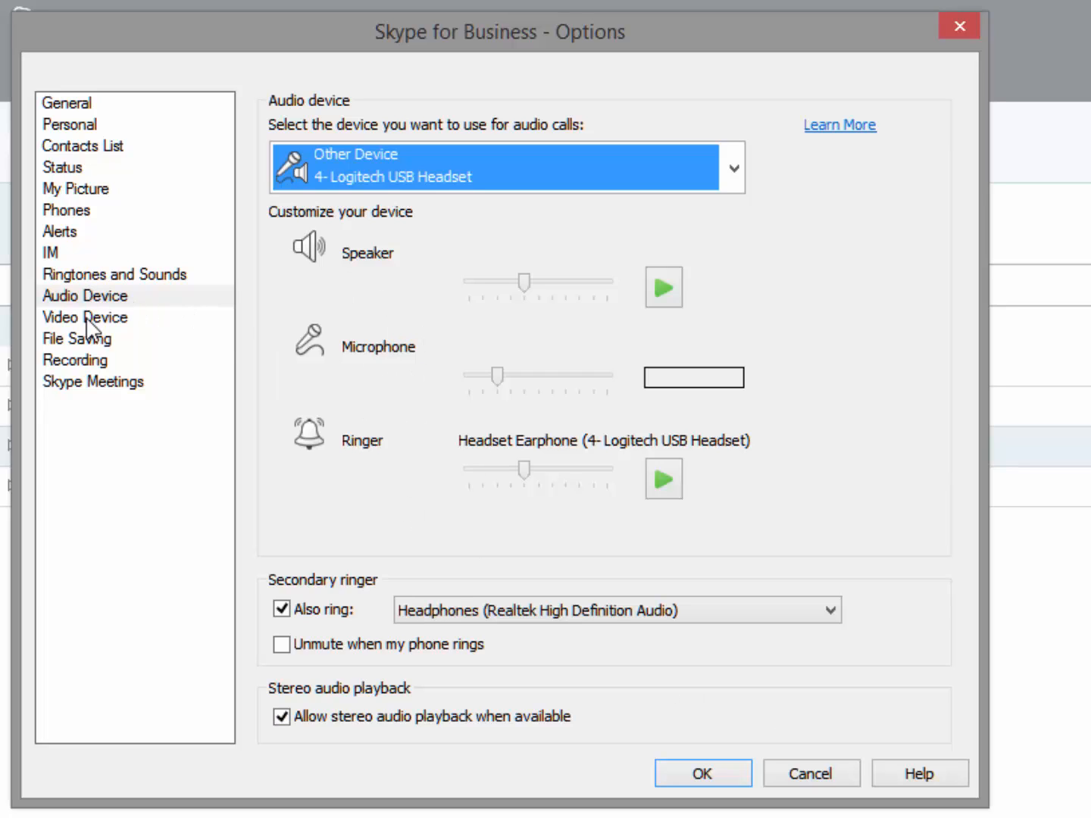
mouse_move(103, 333)
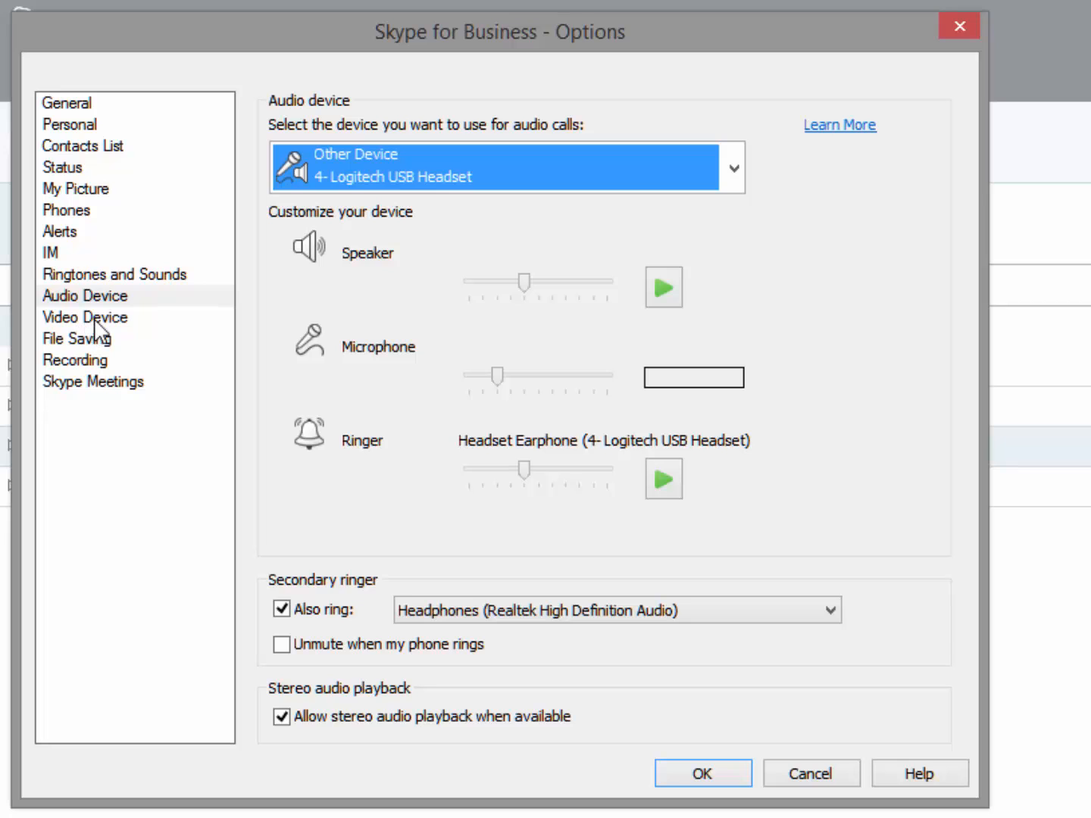
mouse_move(114, 328)
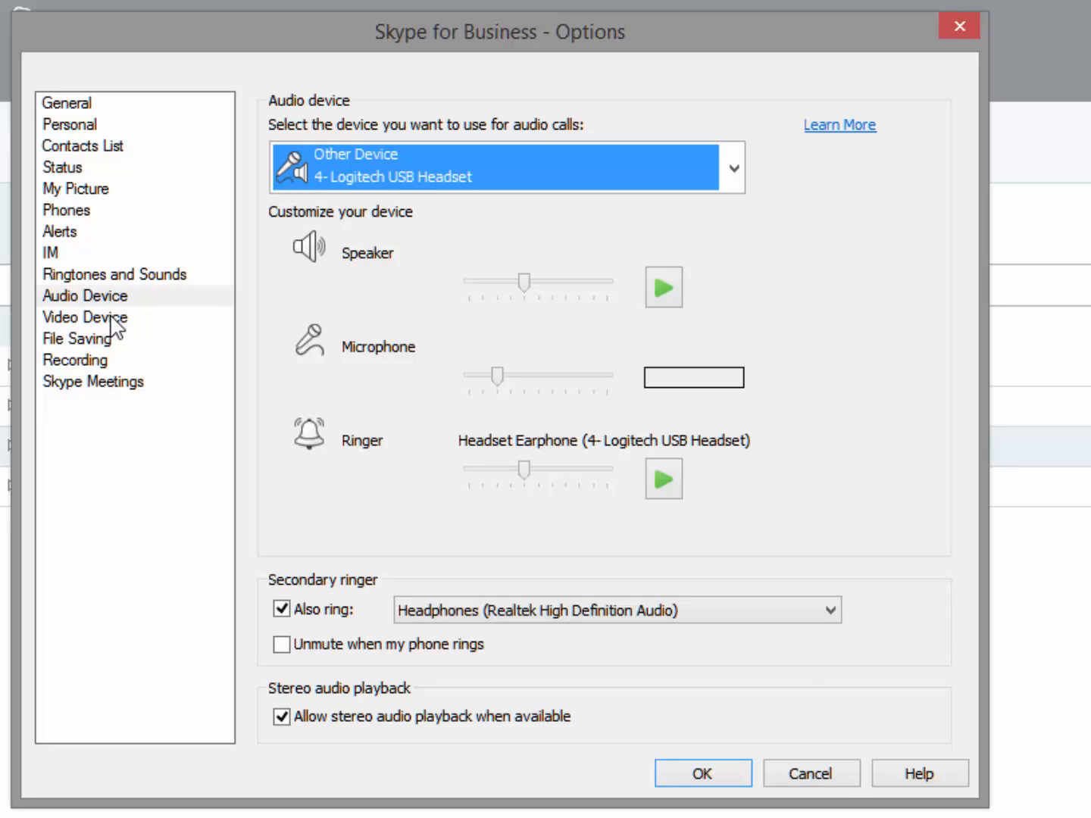
Review the General, My Picture, Alerts and File Saving pages, then close Options with OK.
click(703, 794)
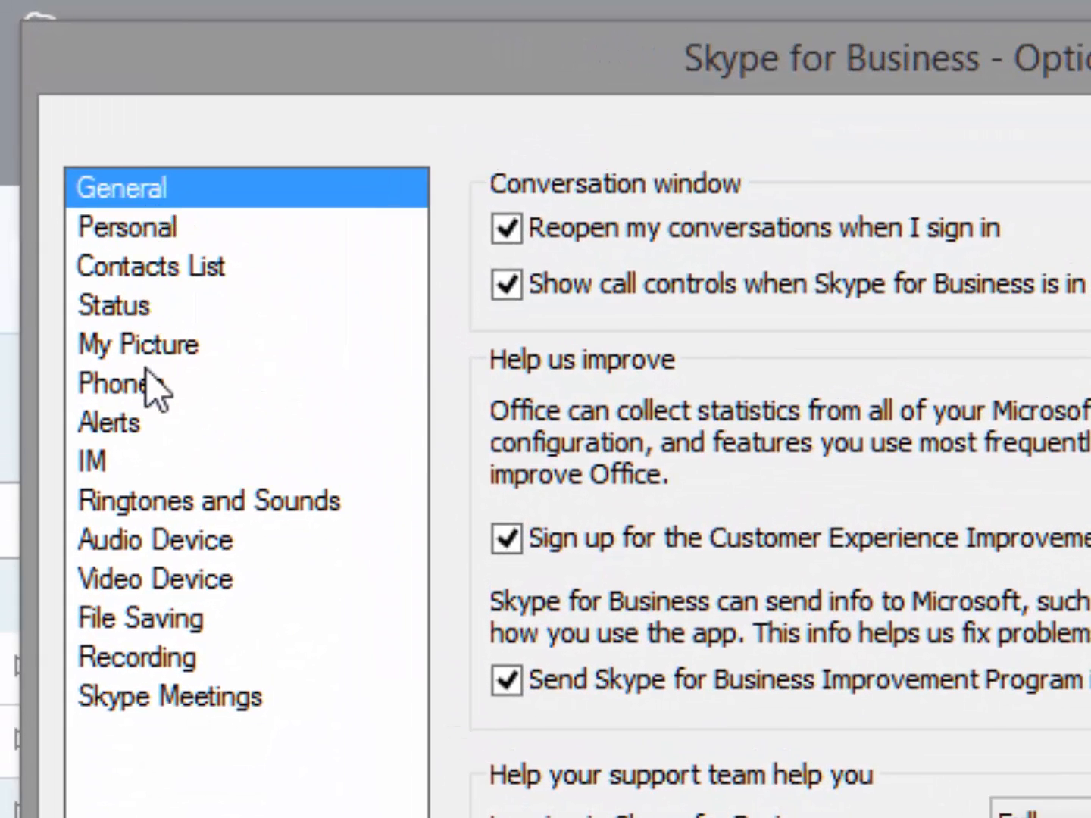
click(138, 344)
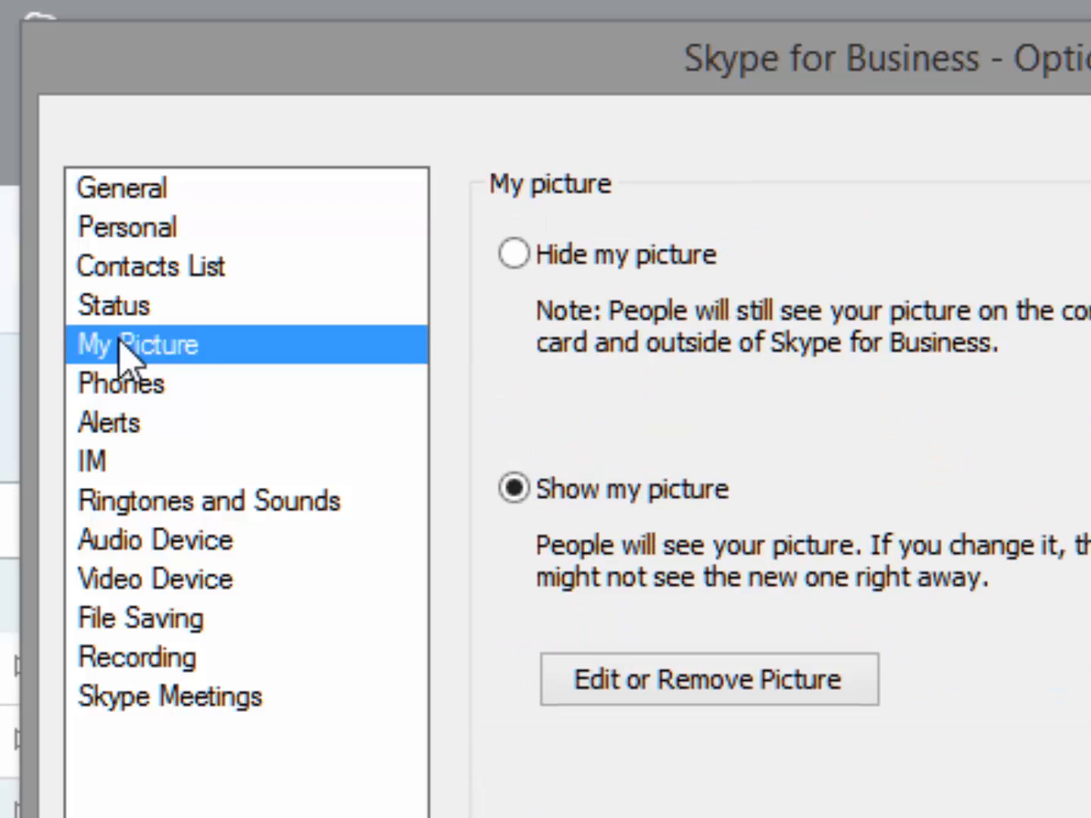
click(109, 421)
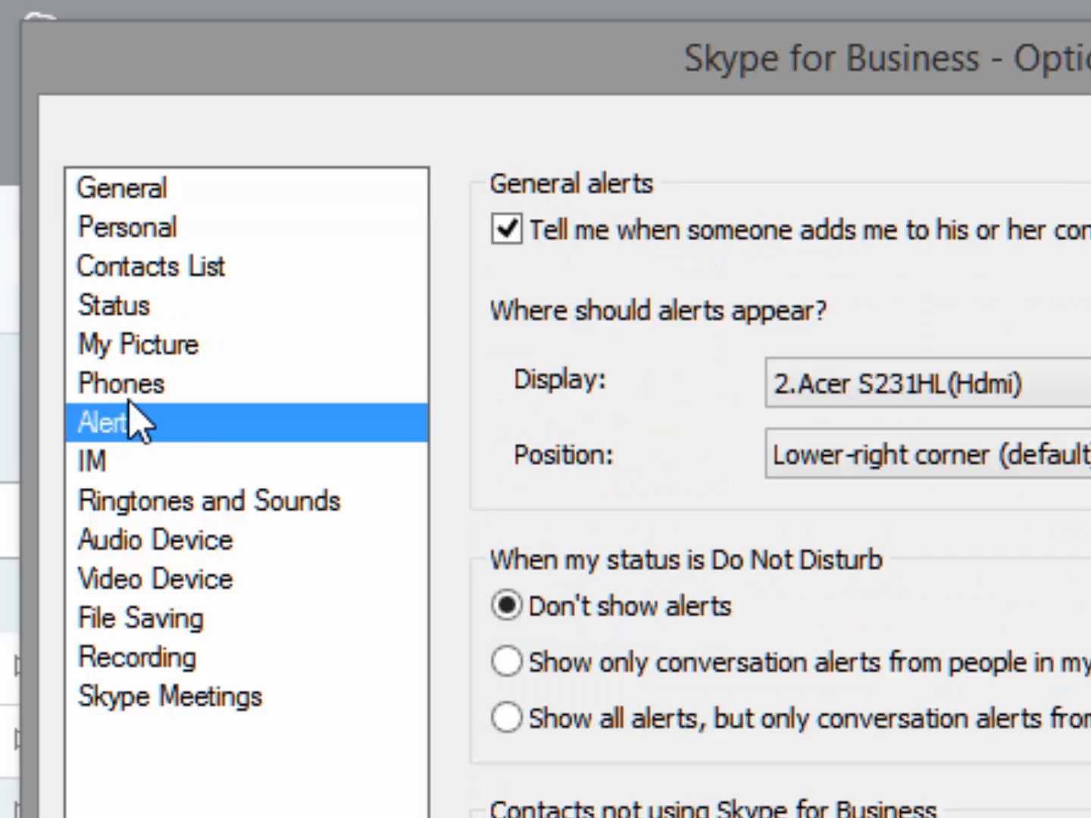
click(139, 345)
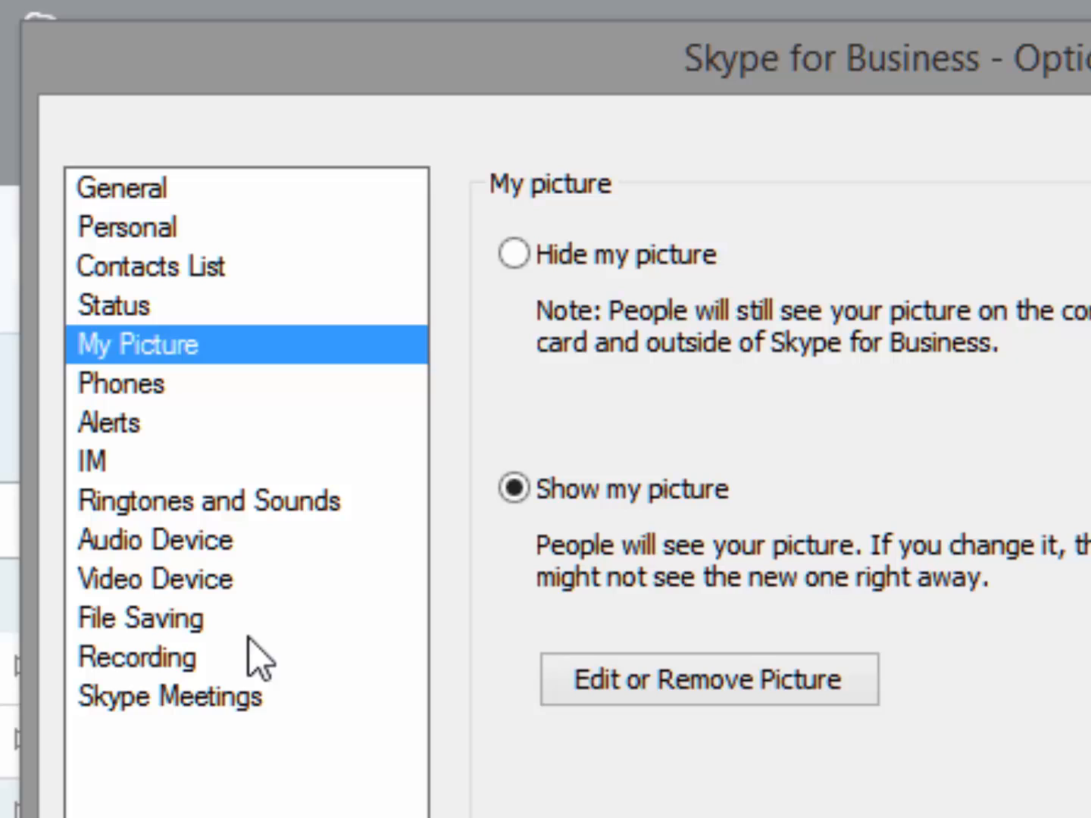
click(140, 619)
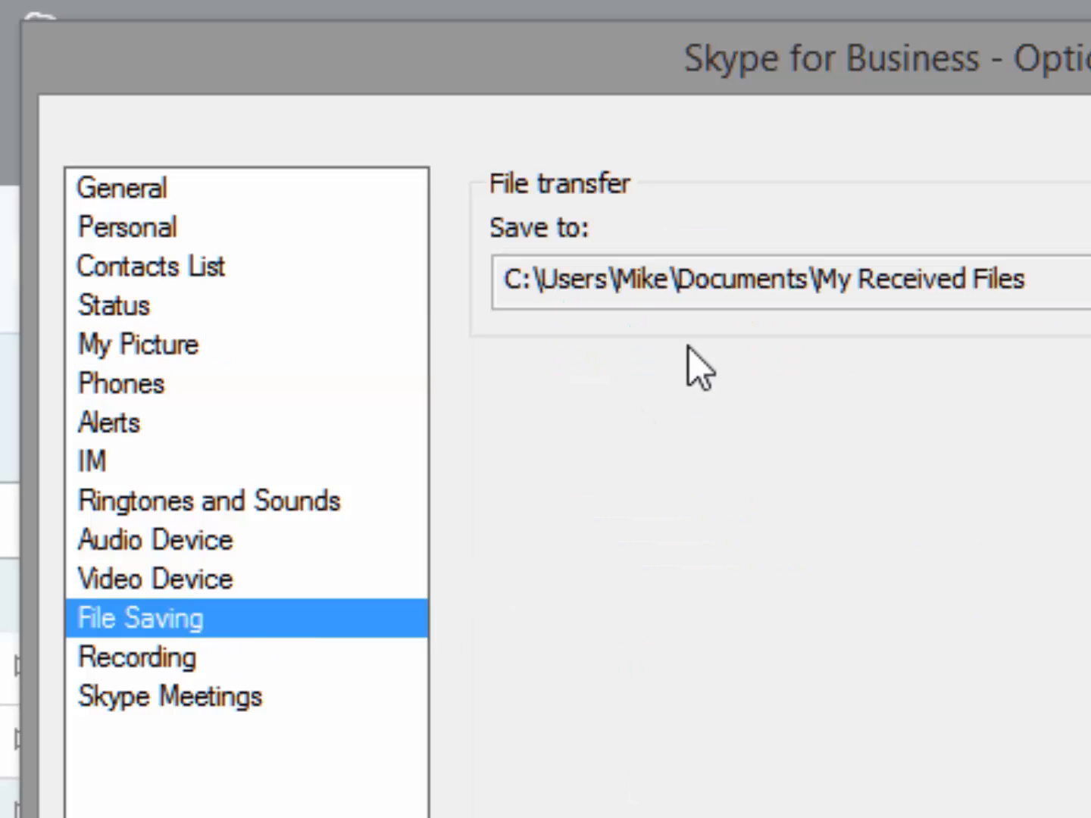
click(136, 657)
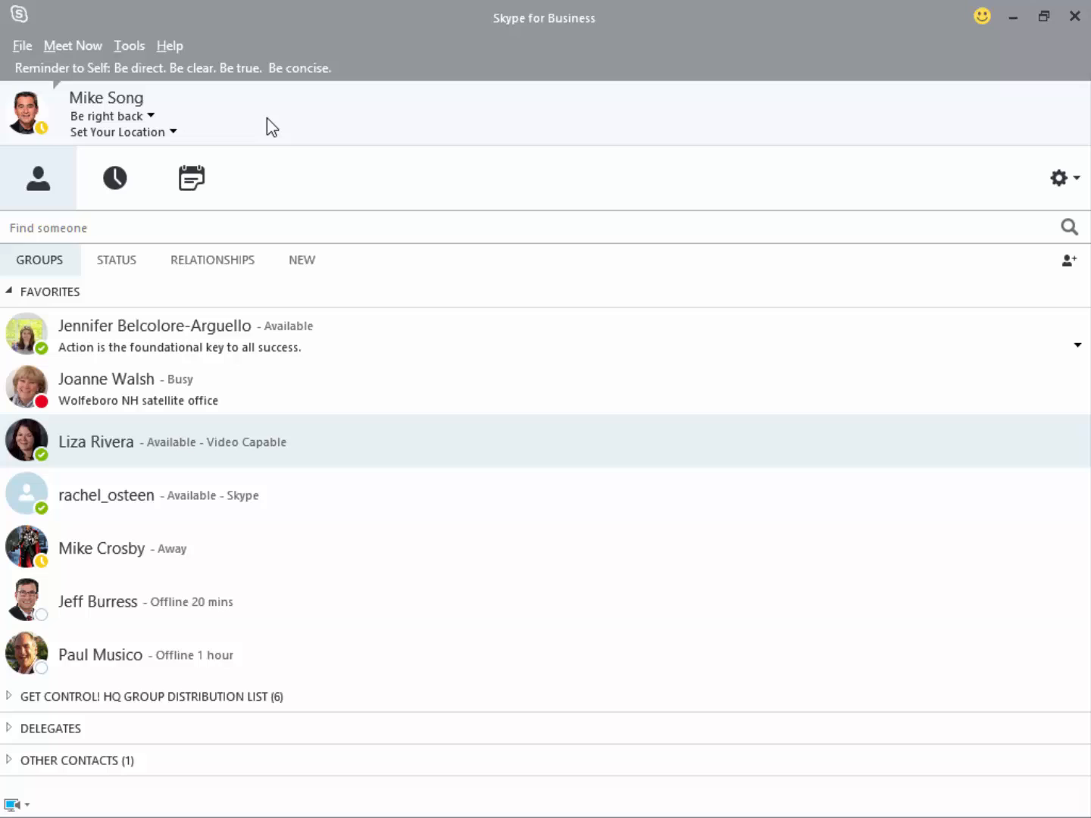
mouse_move(245, 122)
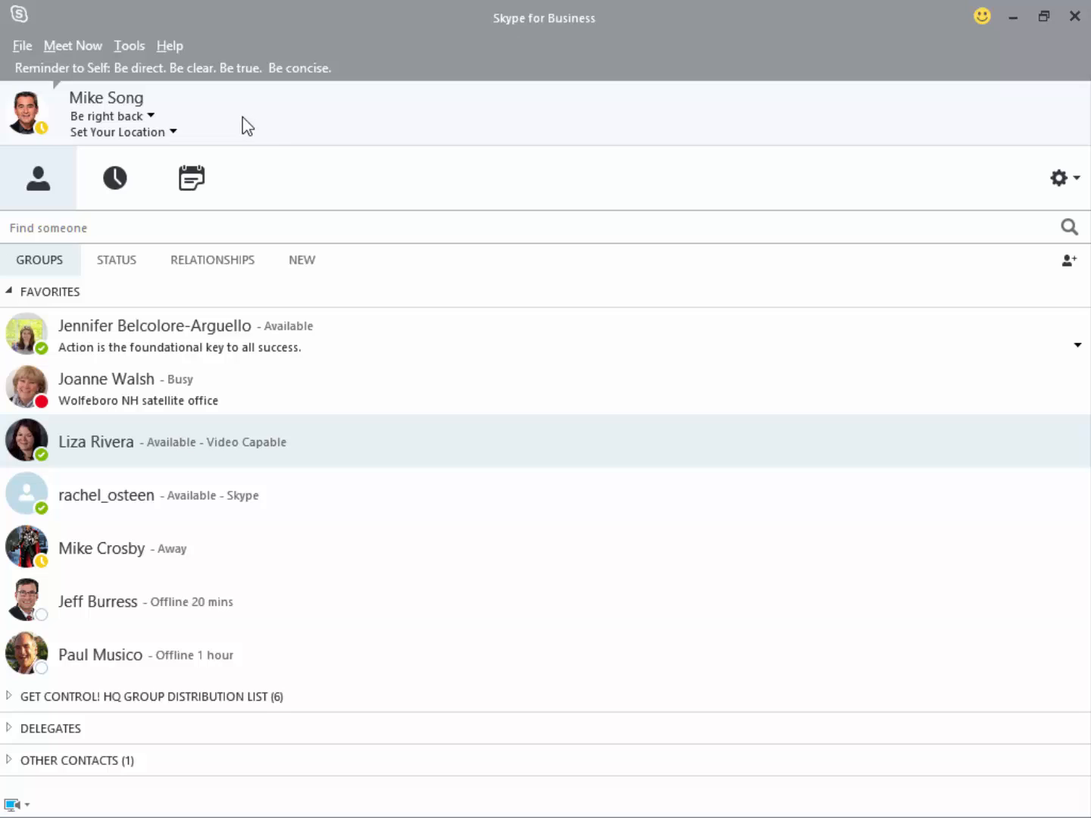
mouse_move(226, 122)
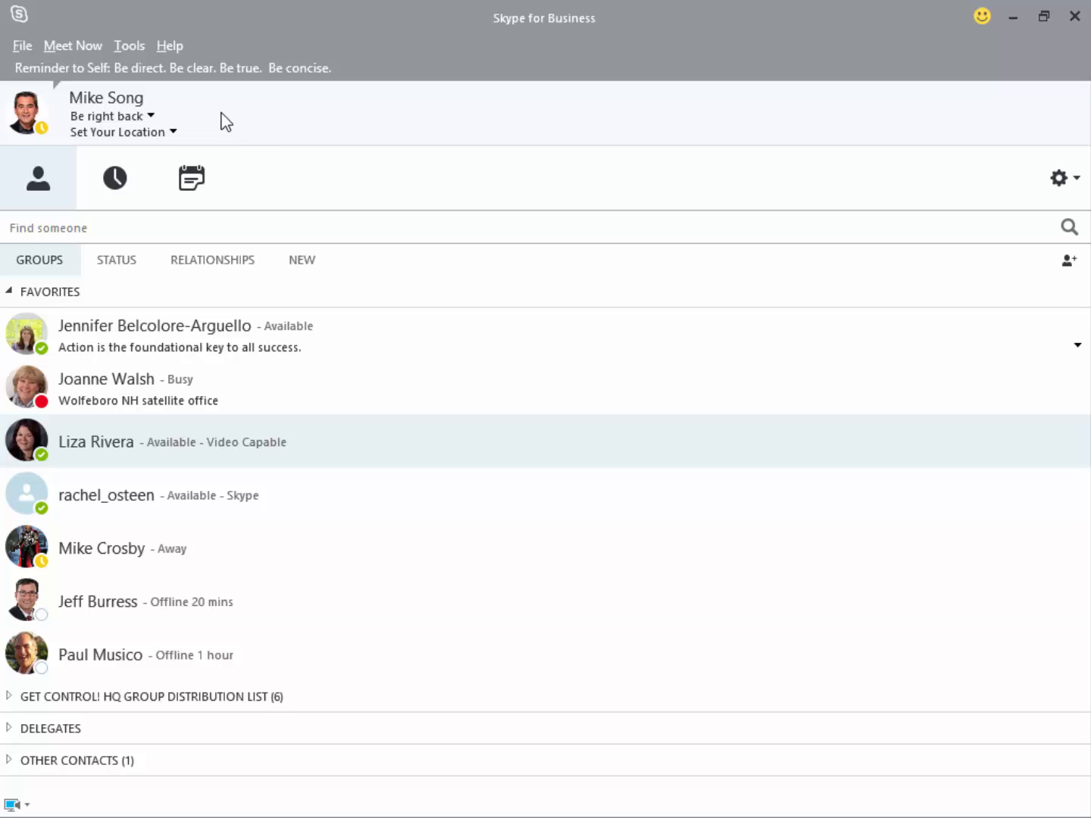
mouse_move(82, 113)
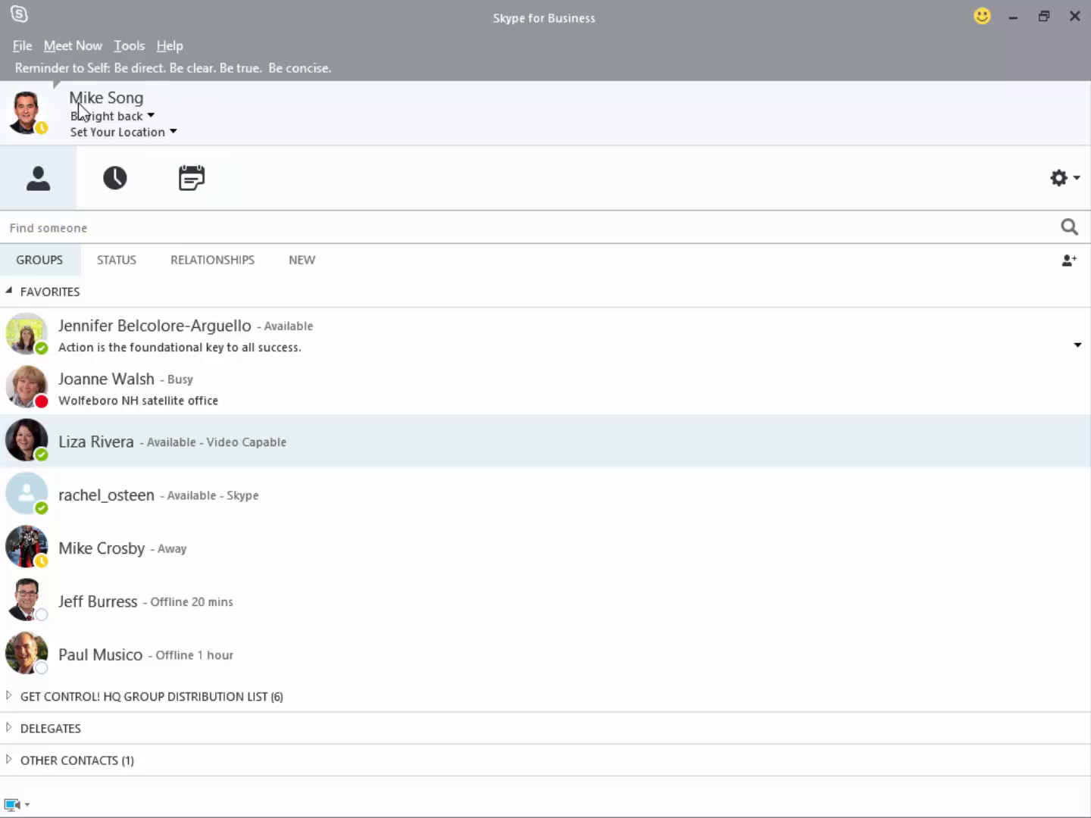
mouse_move(310, 112)
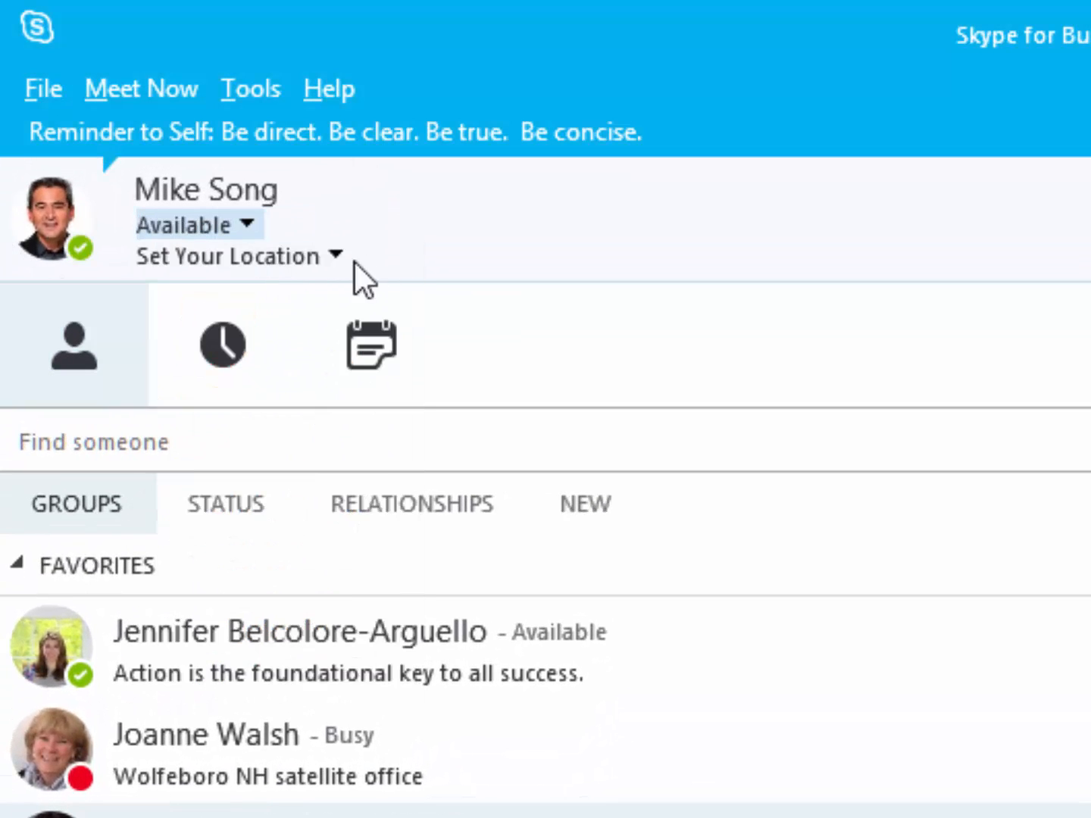
click(109, 130)
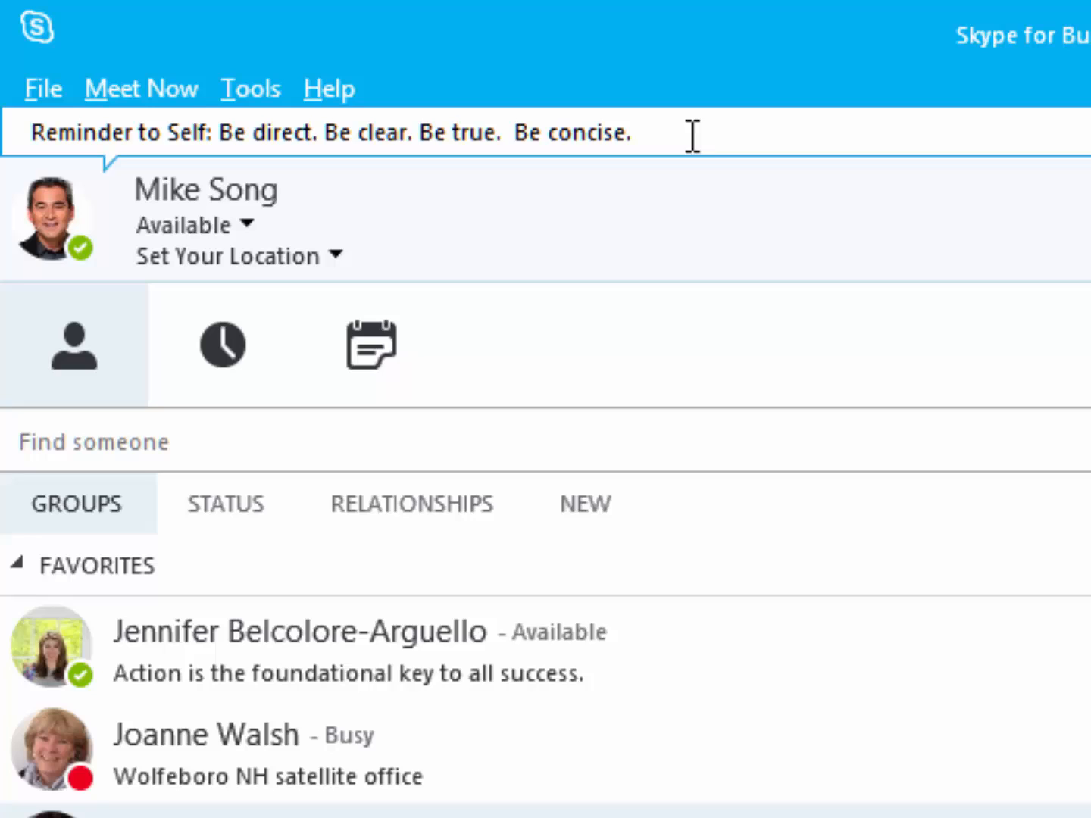
text(adsfadfa)
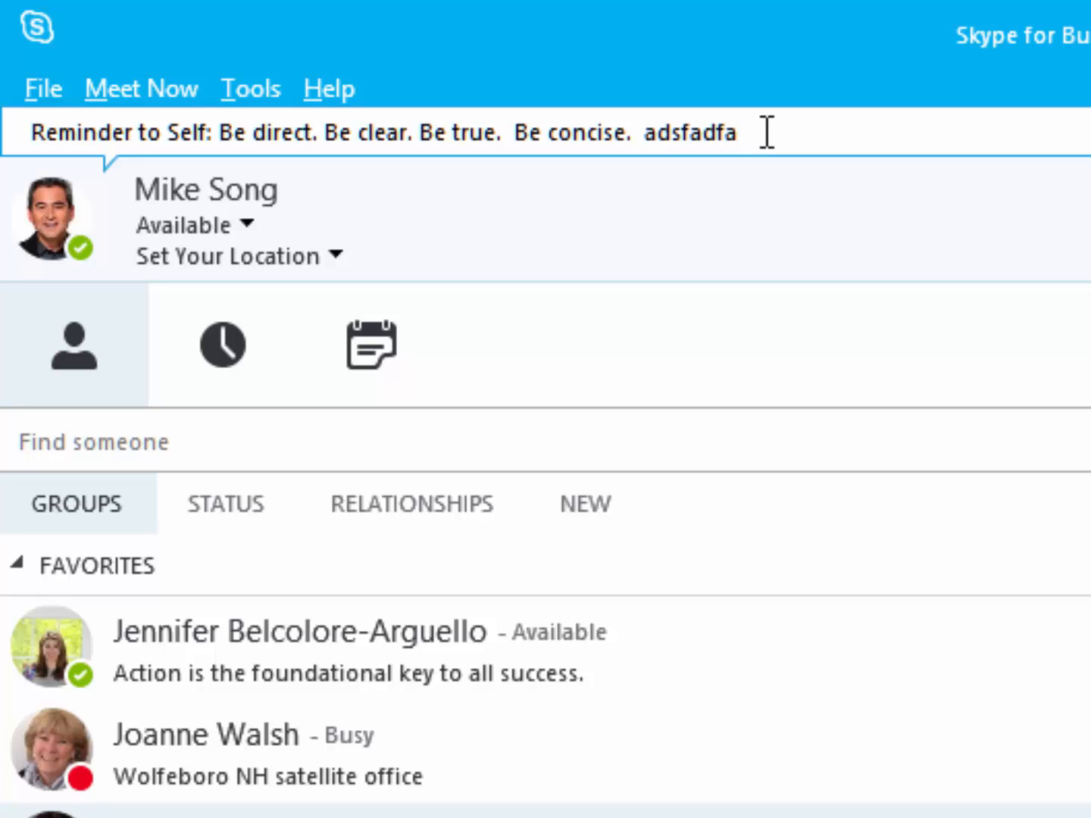
key(Backspace)
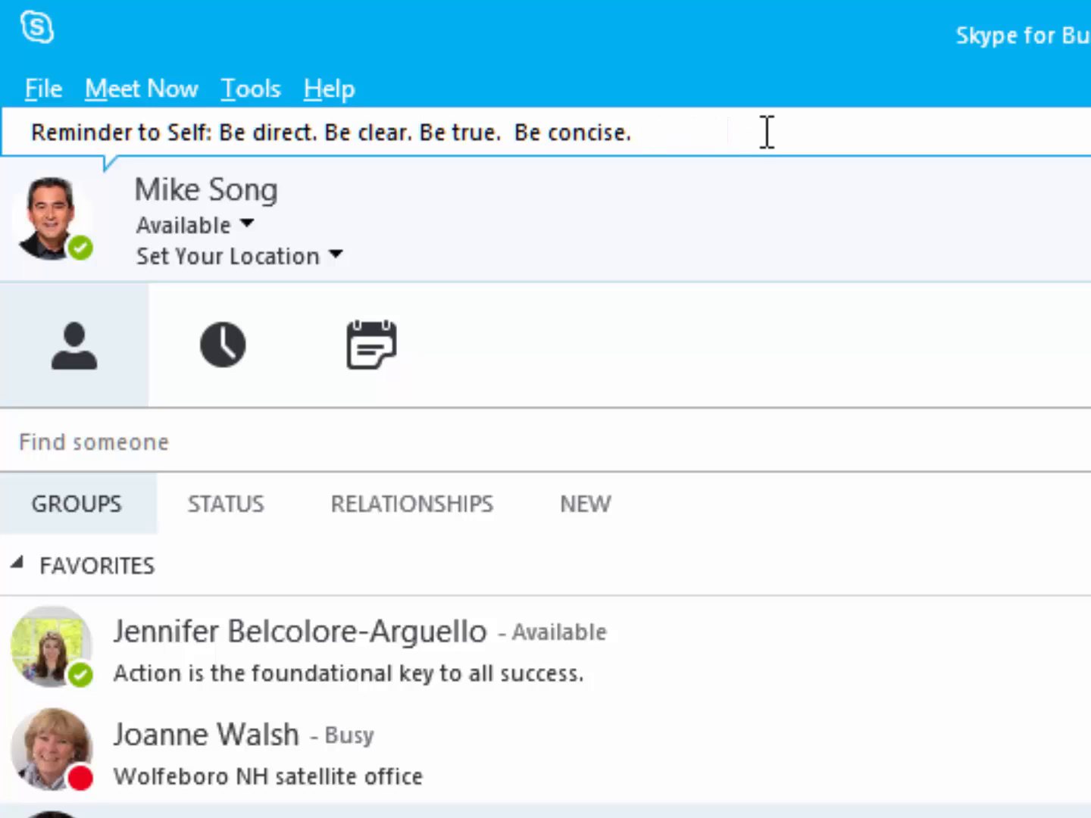
mouse_move(306, 235)
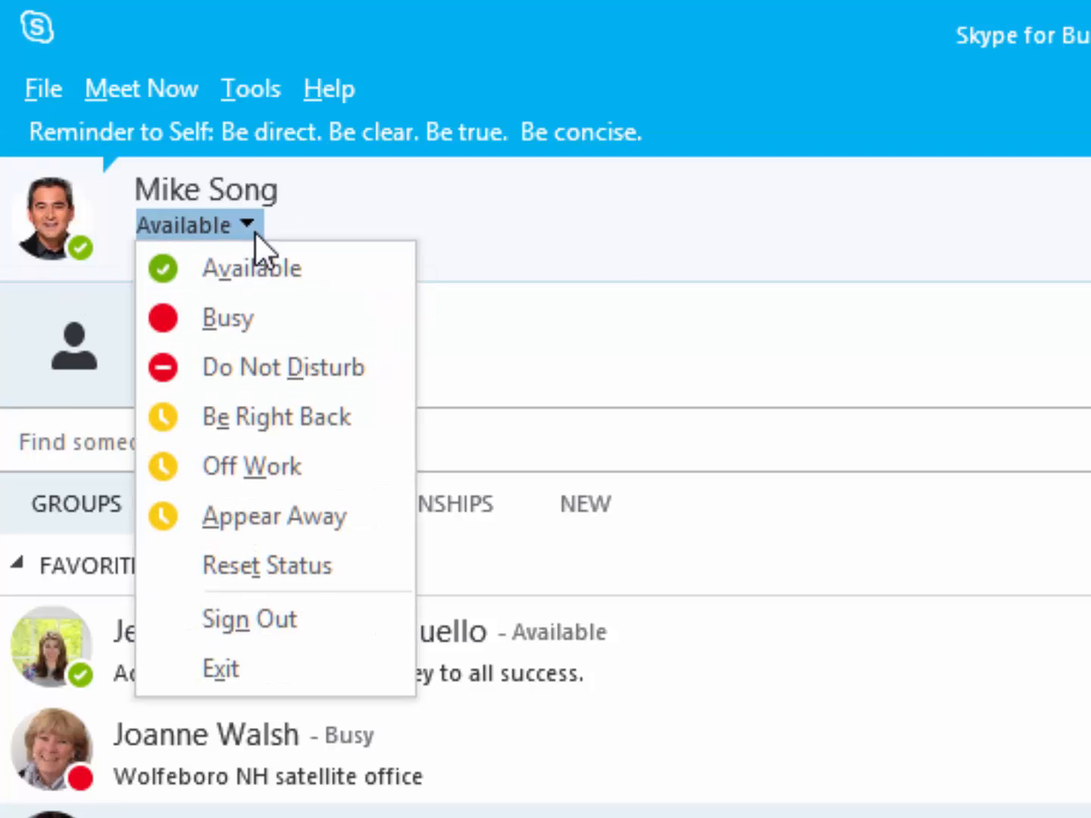
Set presence to Do Not Disturb, then head to the Tools menu.
click(228, 318)
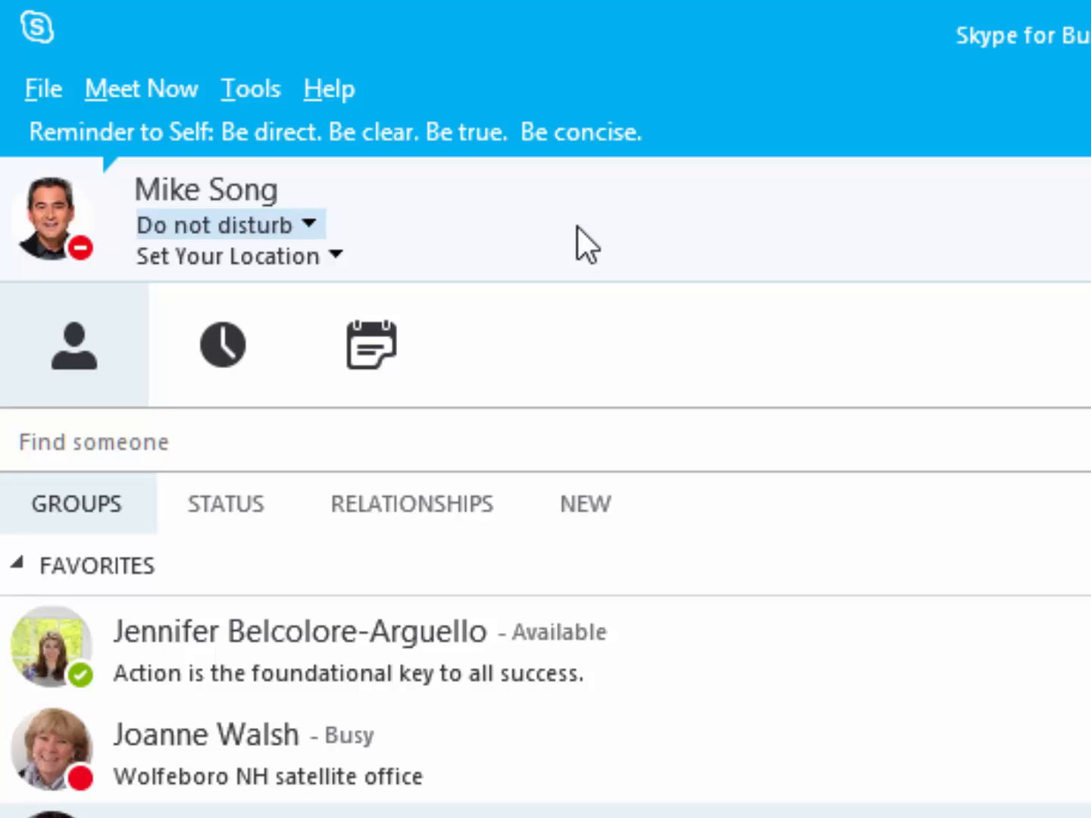
mouse_move(538, 245)
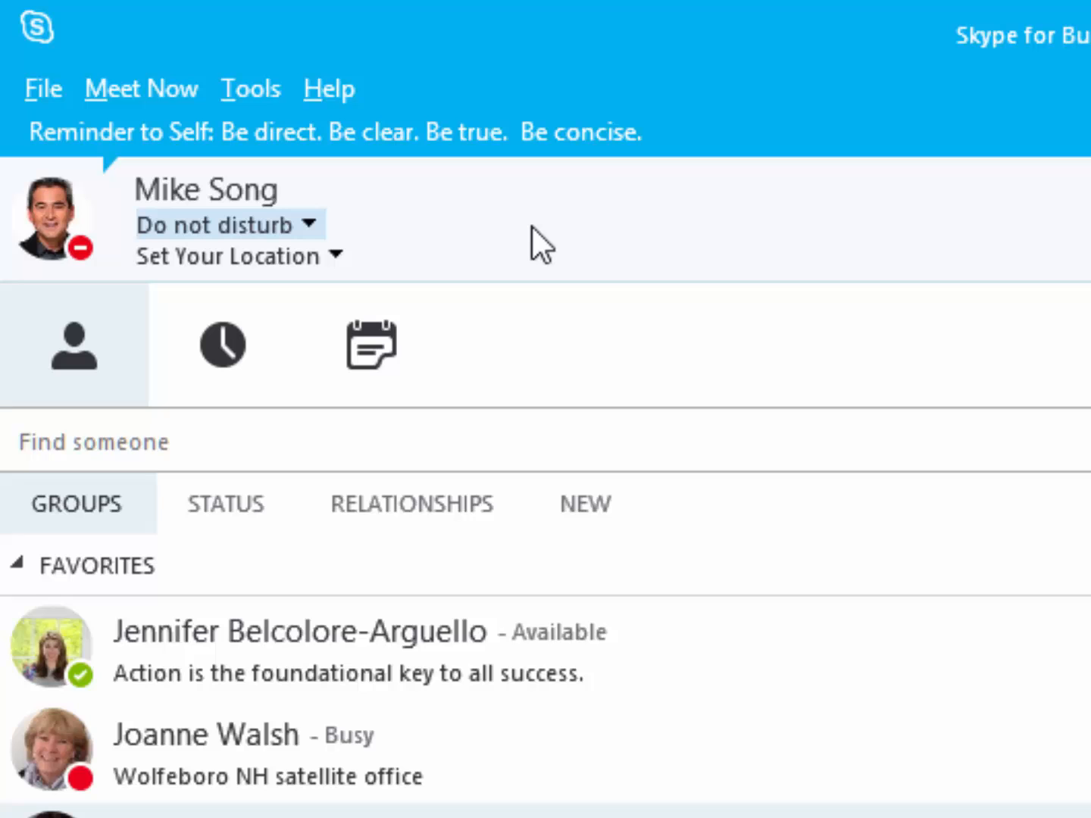
click(250, 88)
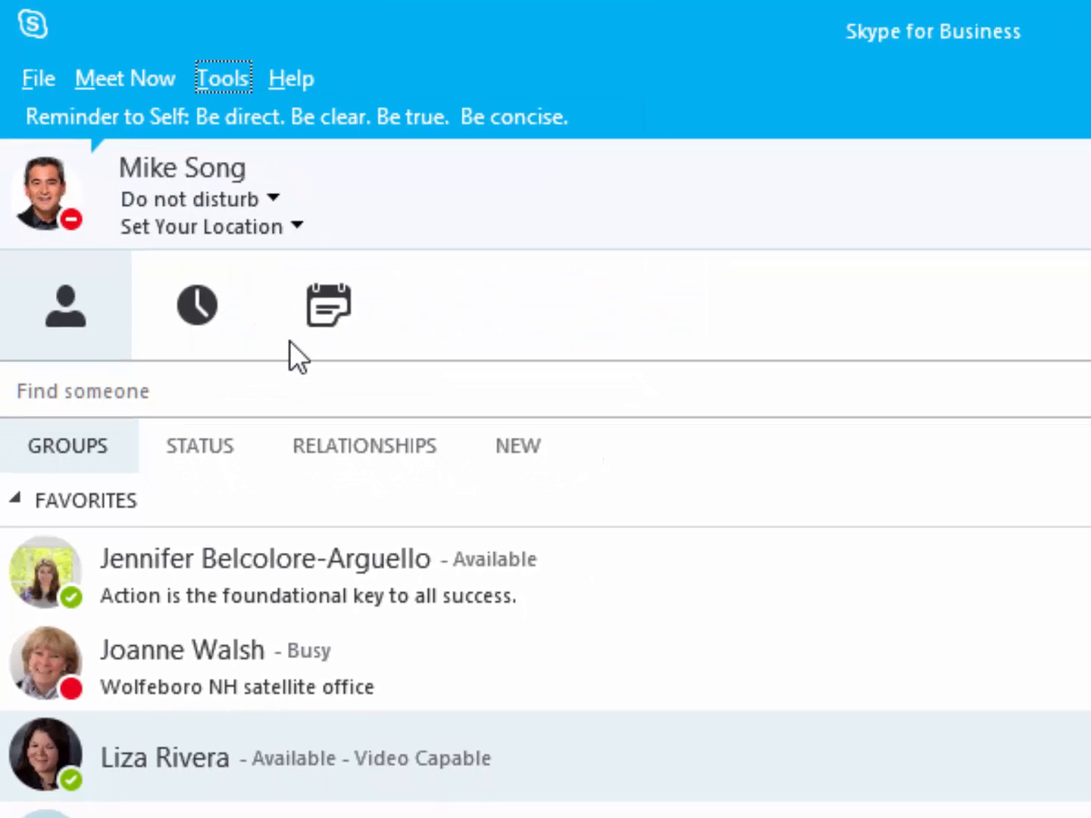
Confirm the Alerts settings that hide alerts during Do Not Disturb and close Options with OK.
click(225, 79)
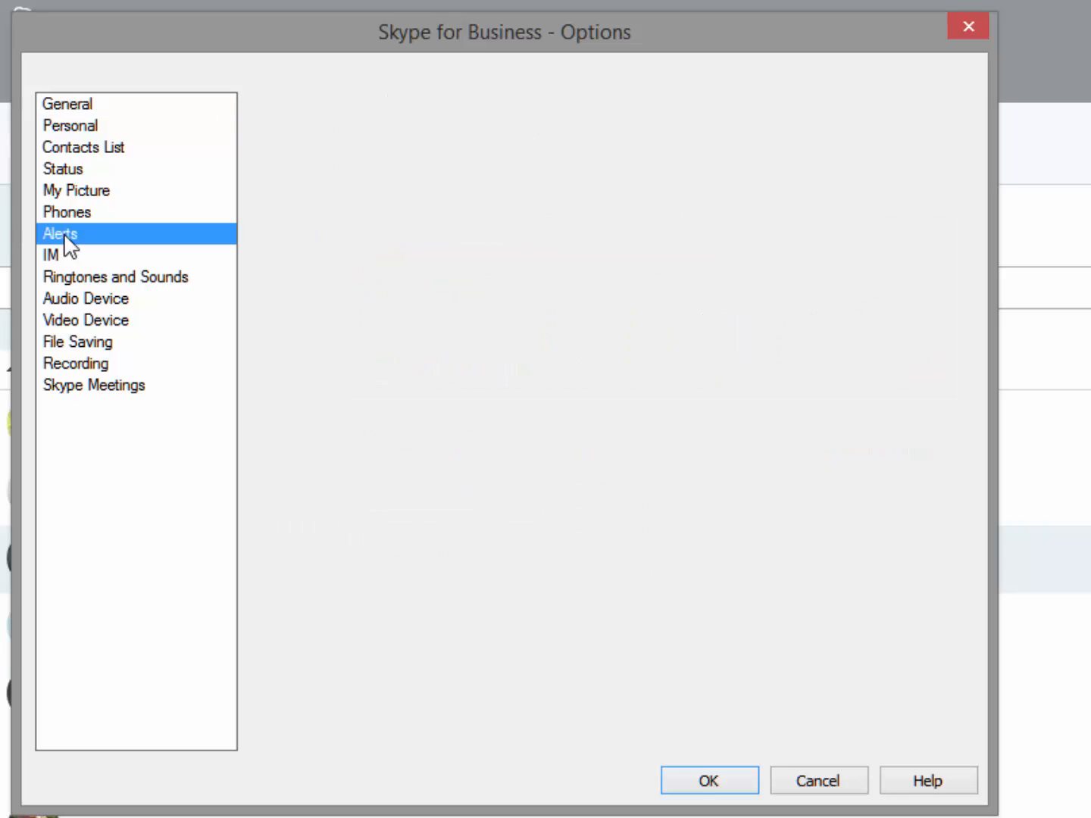
click(59, 233)
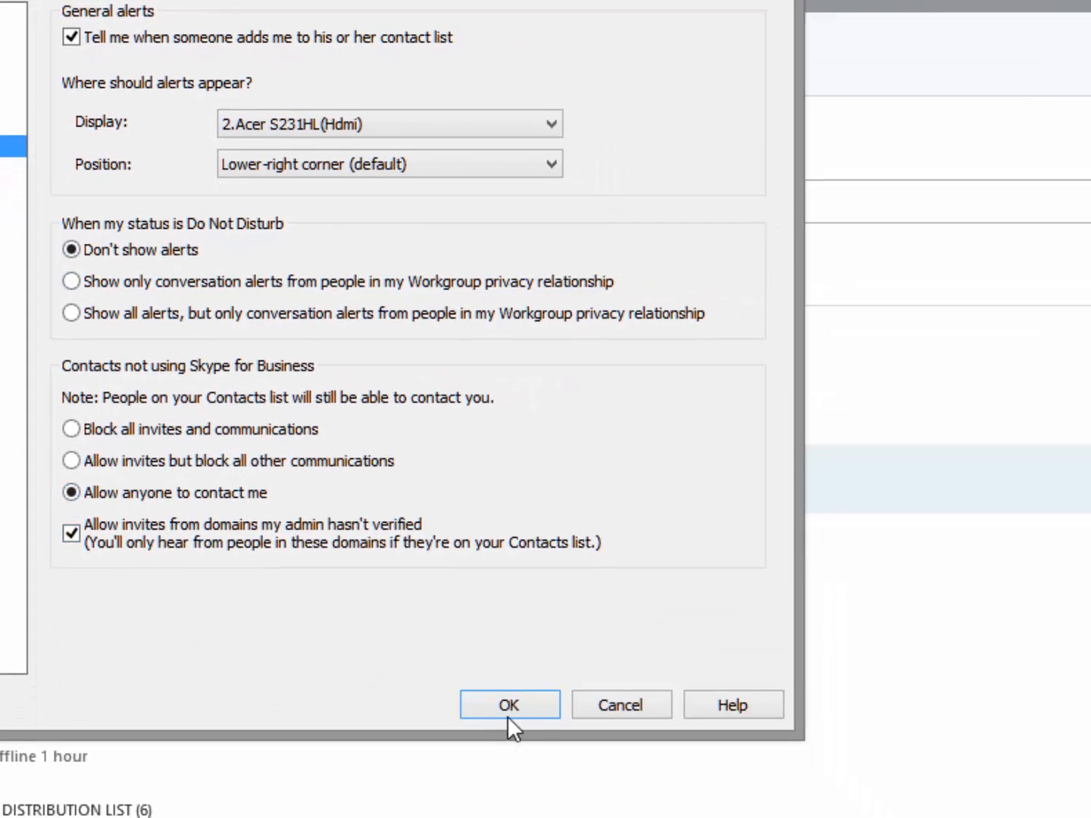
click(509, 705)
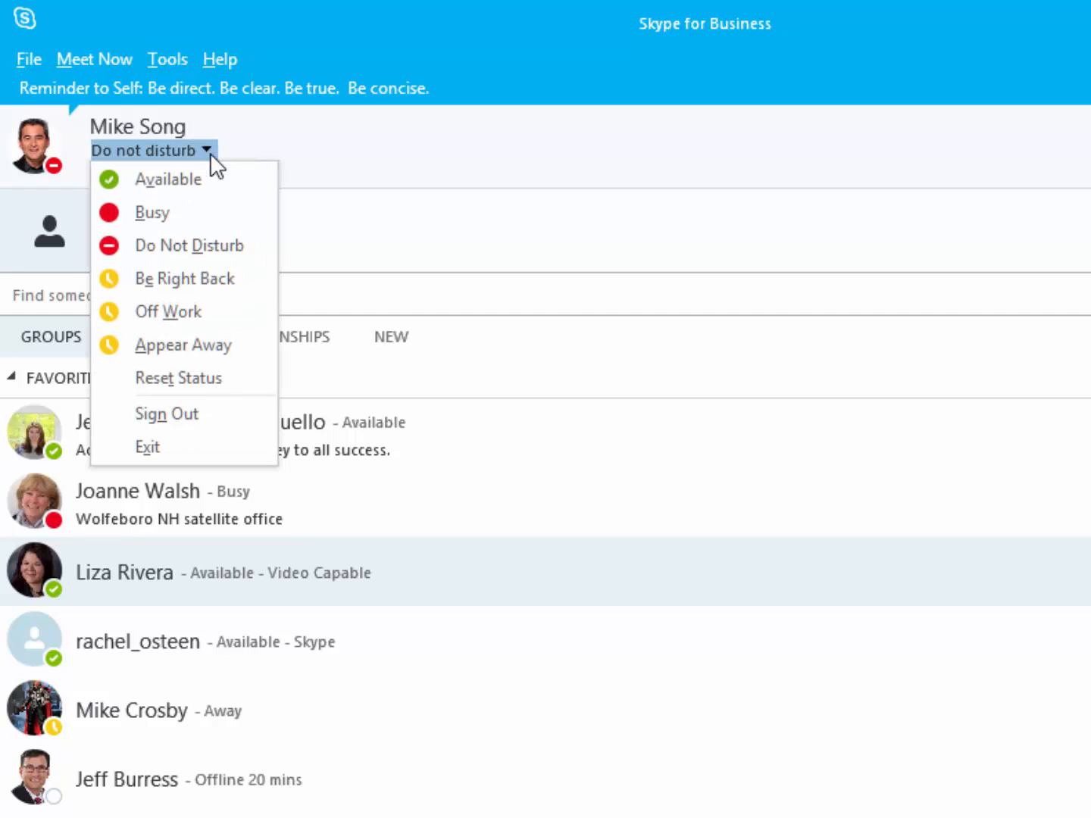
Change presence from Do Not Disturb to Be Right Back.
click(151, 212)
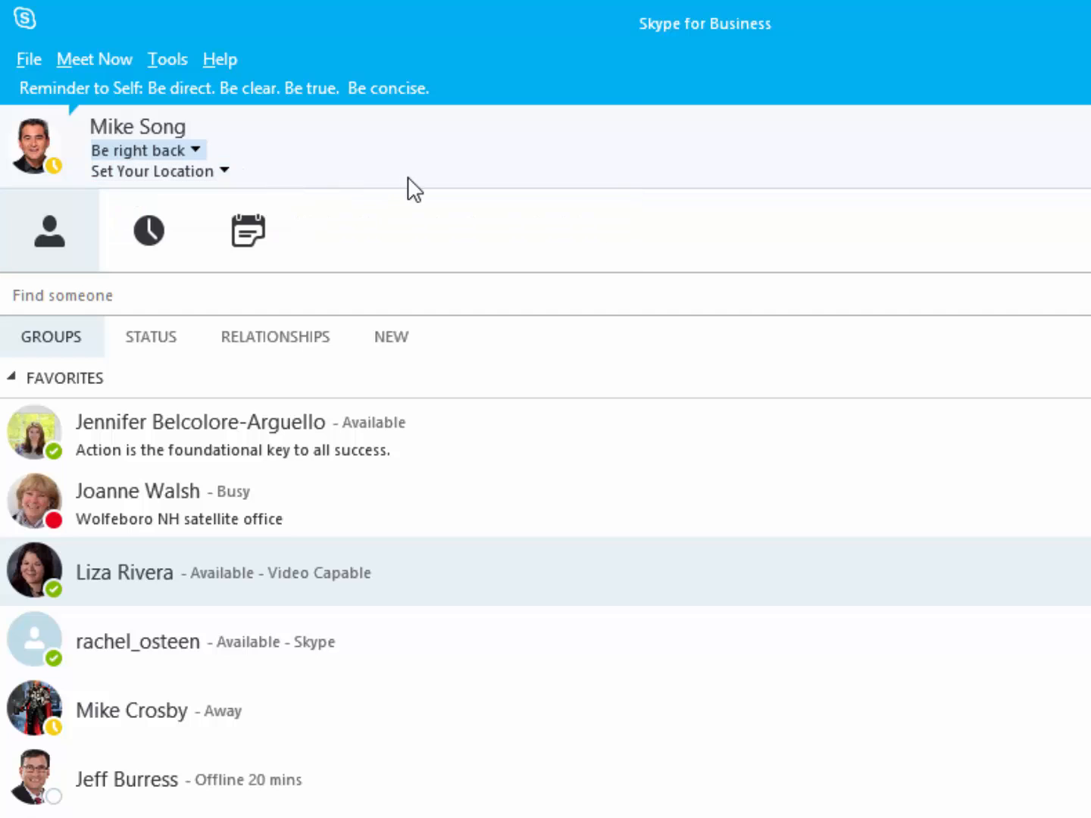
click(391, 337)
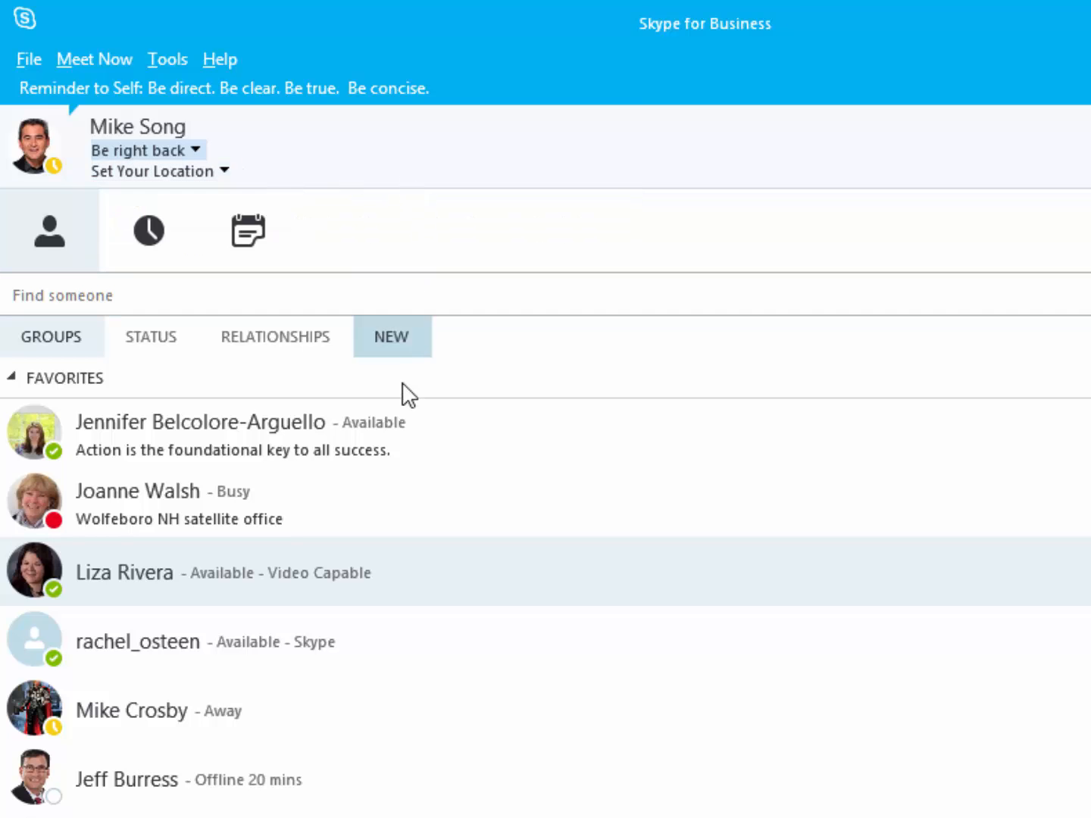
right_click(124, 573)
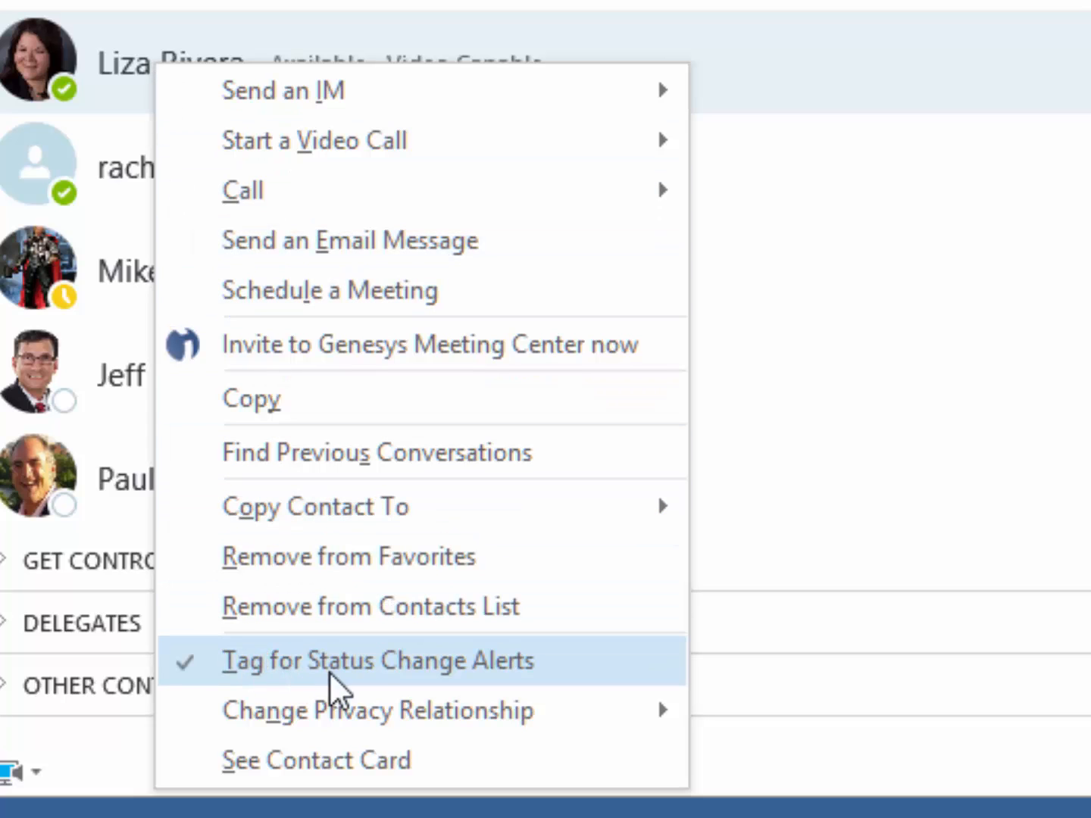
mouse_move(369, 697)
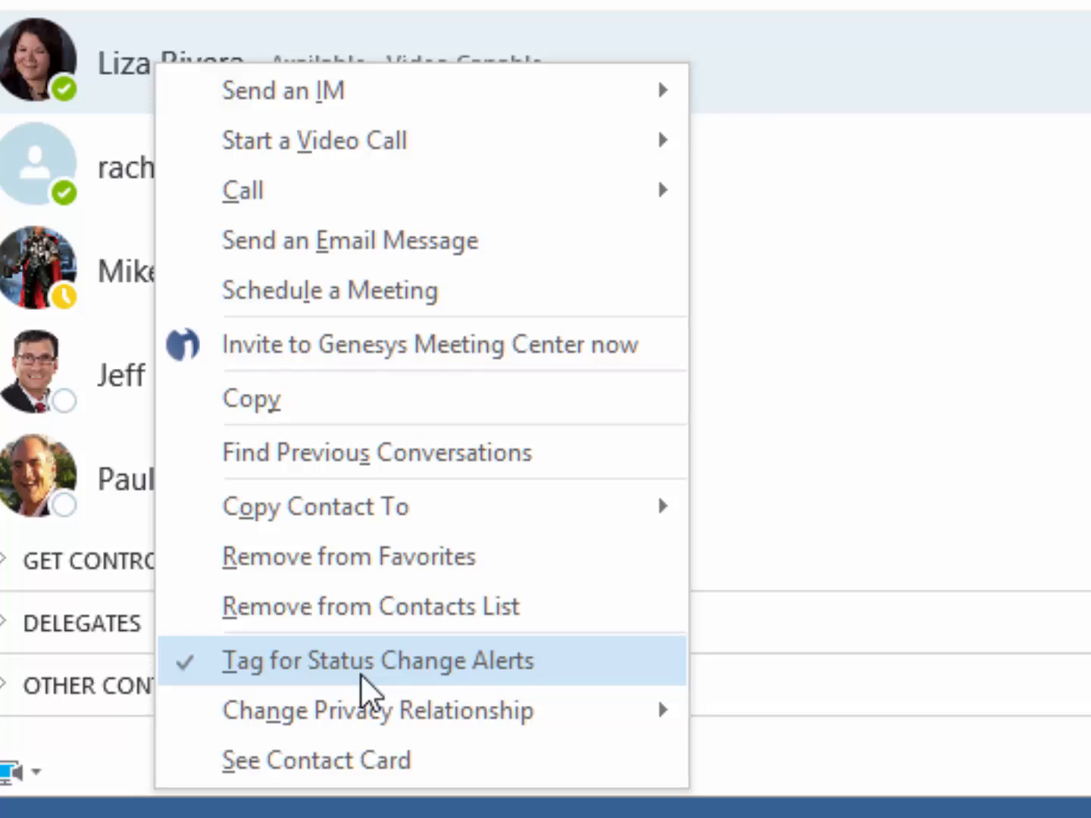
click(376, 661)
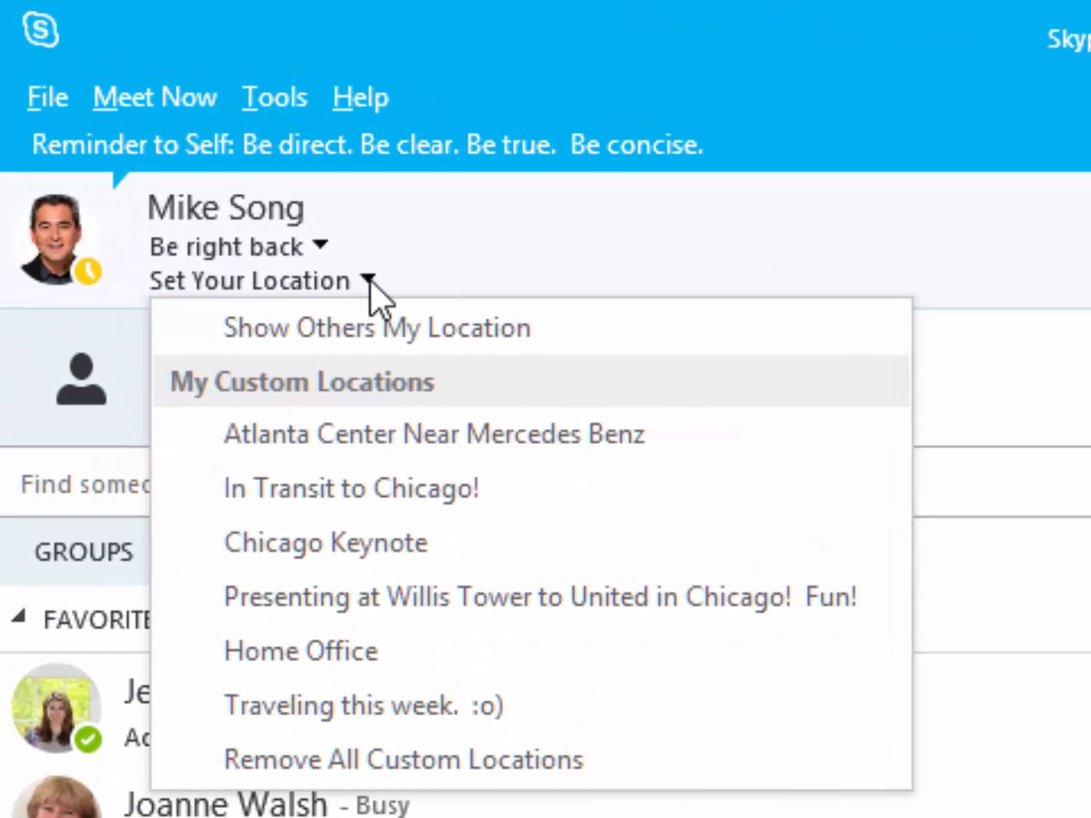
mouse_move(391, 603)
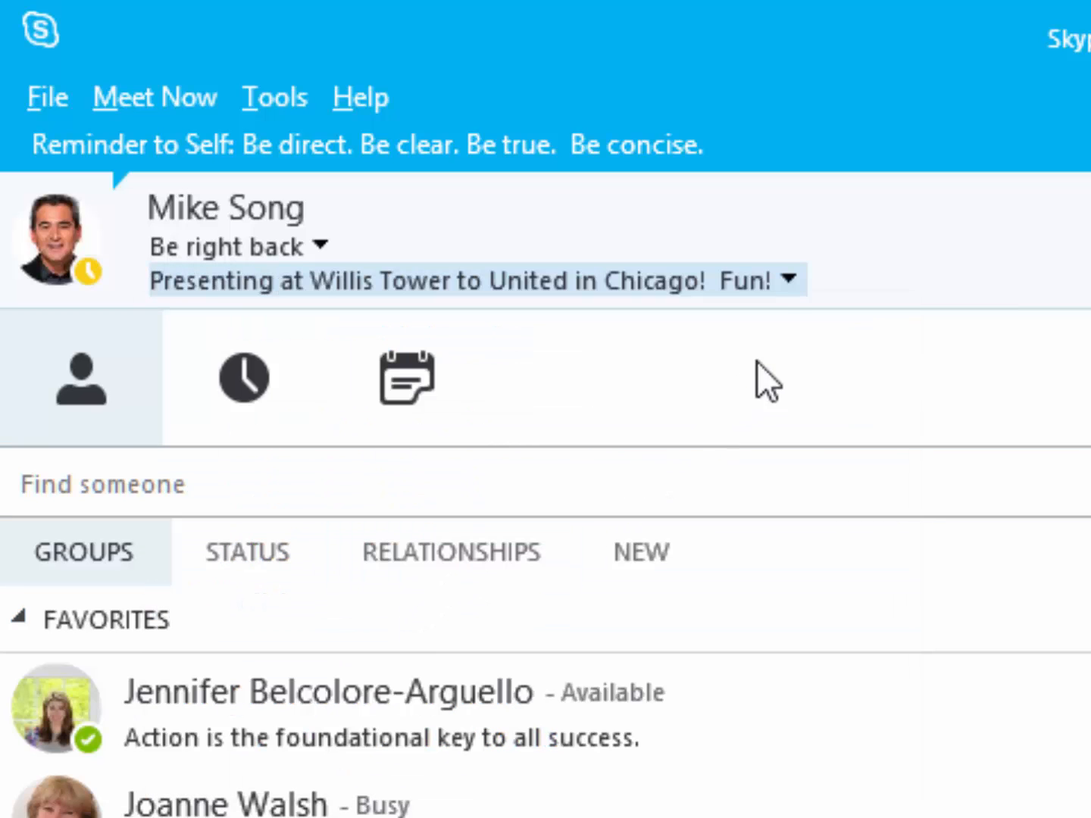
Switch the location to Home Office, then start typing a new custom location 'So'.
click(788, 279)
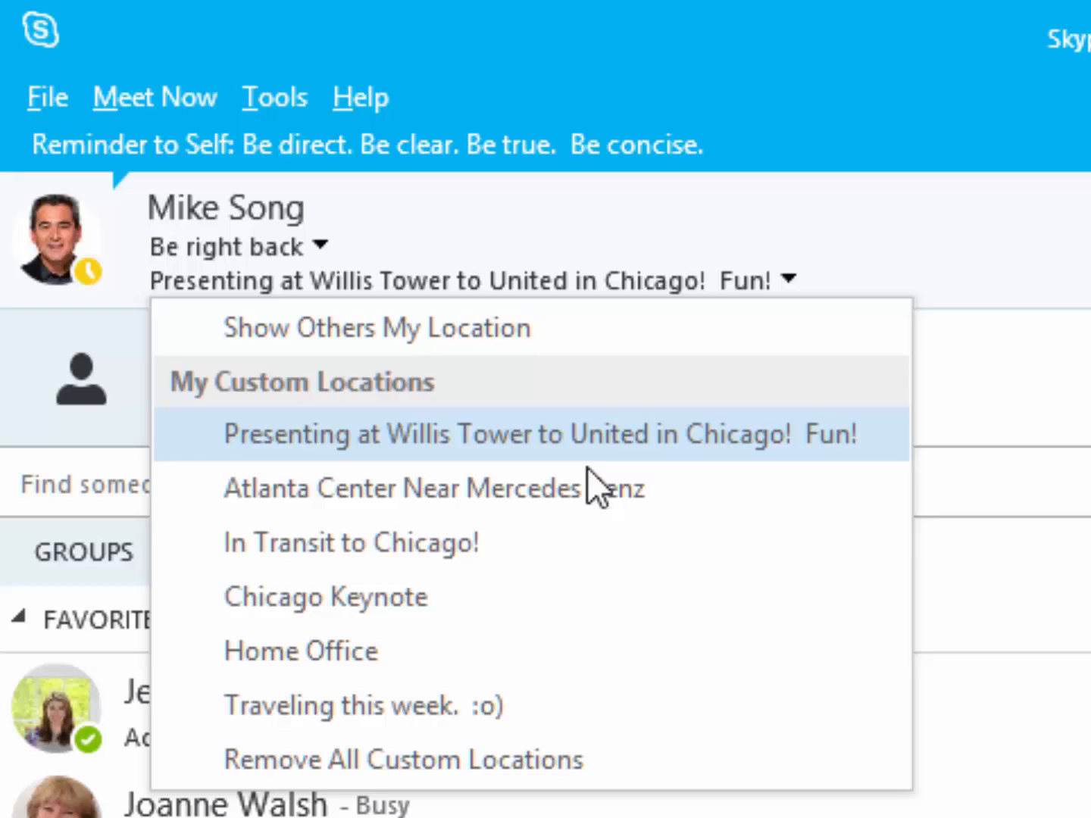
click(300, 652)
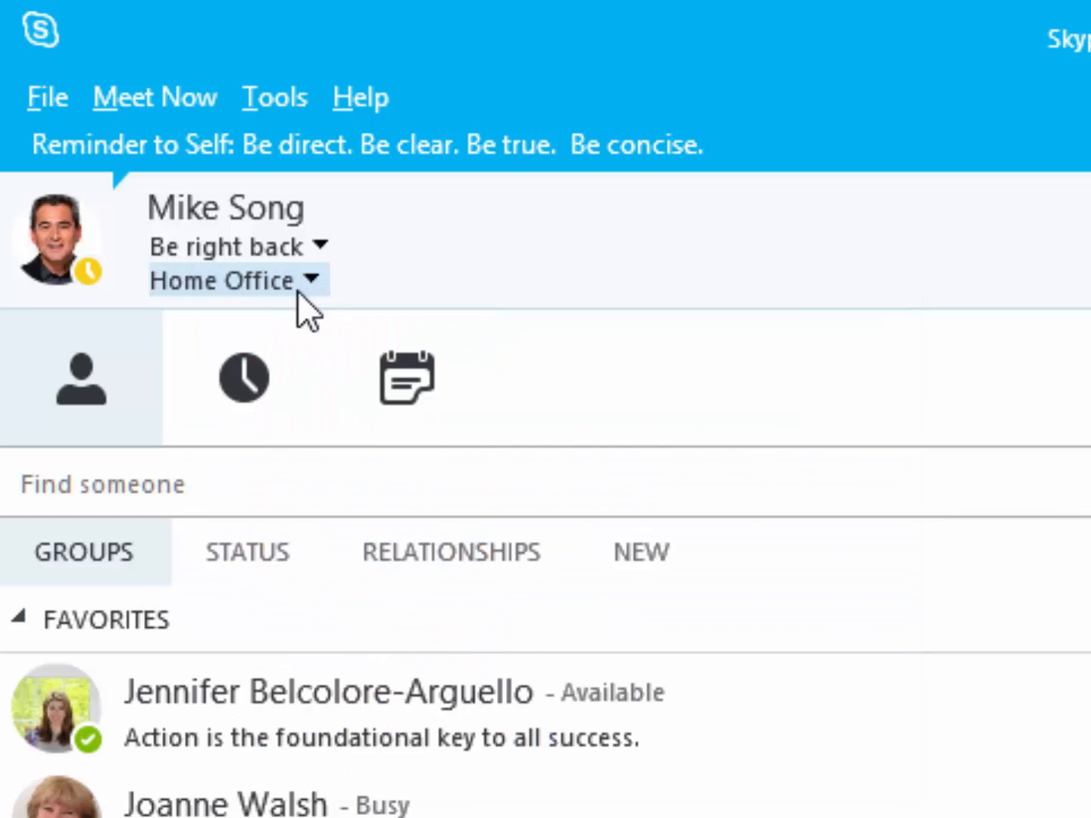
text(Somewhere Fun!)
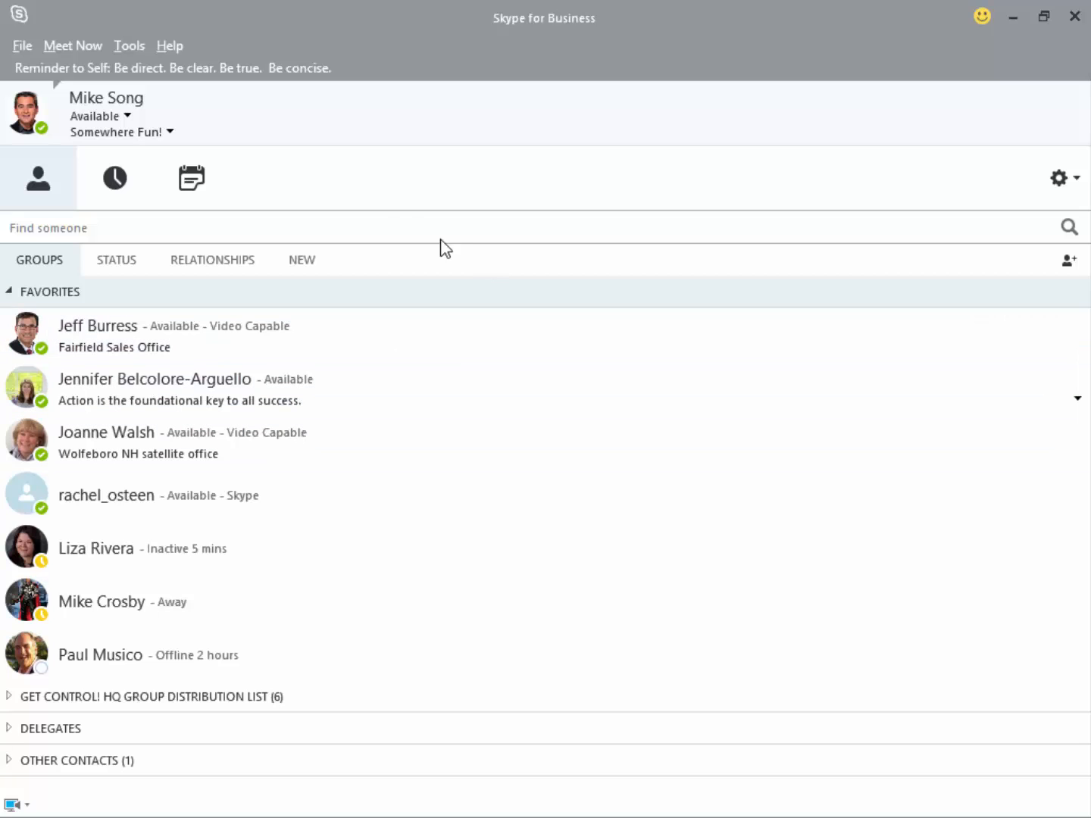
mouse_move(278, 189)
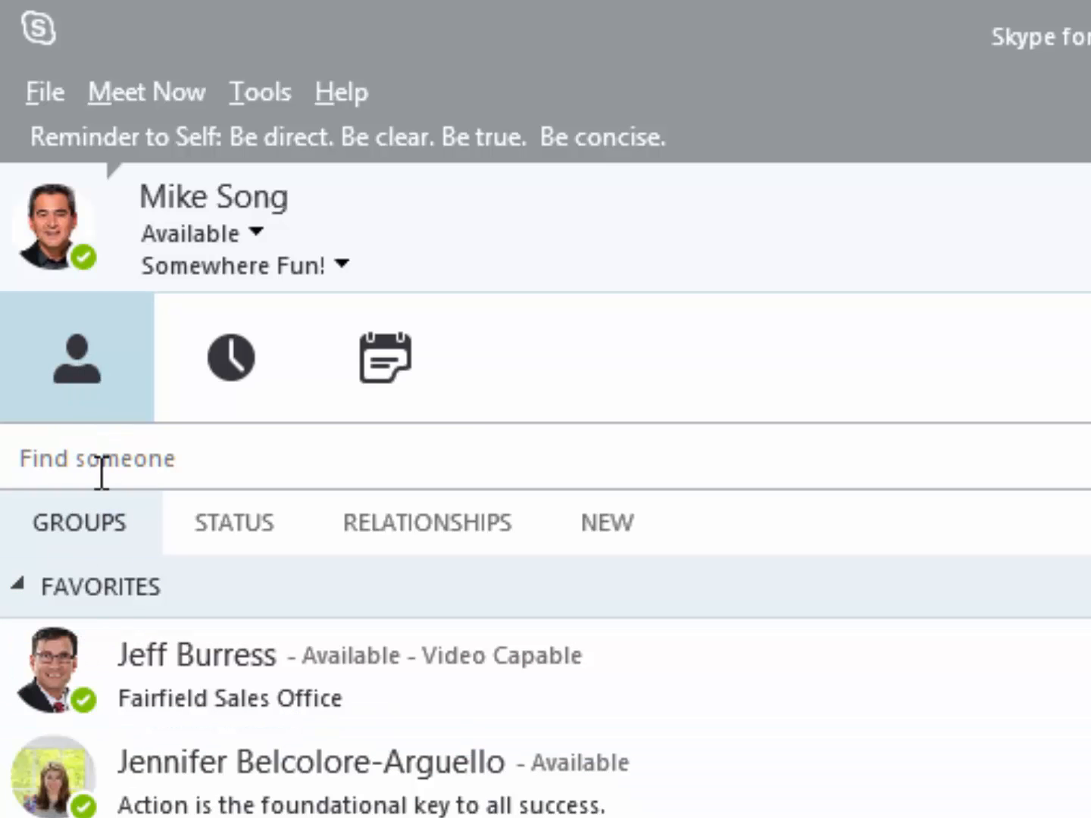
Show the conversation history list of recent messages and calls.
click(230, 356)
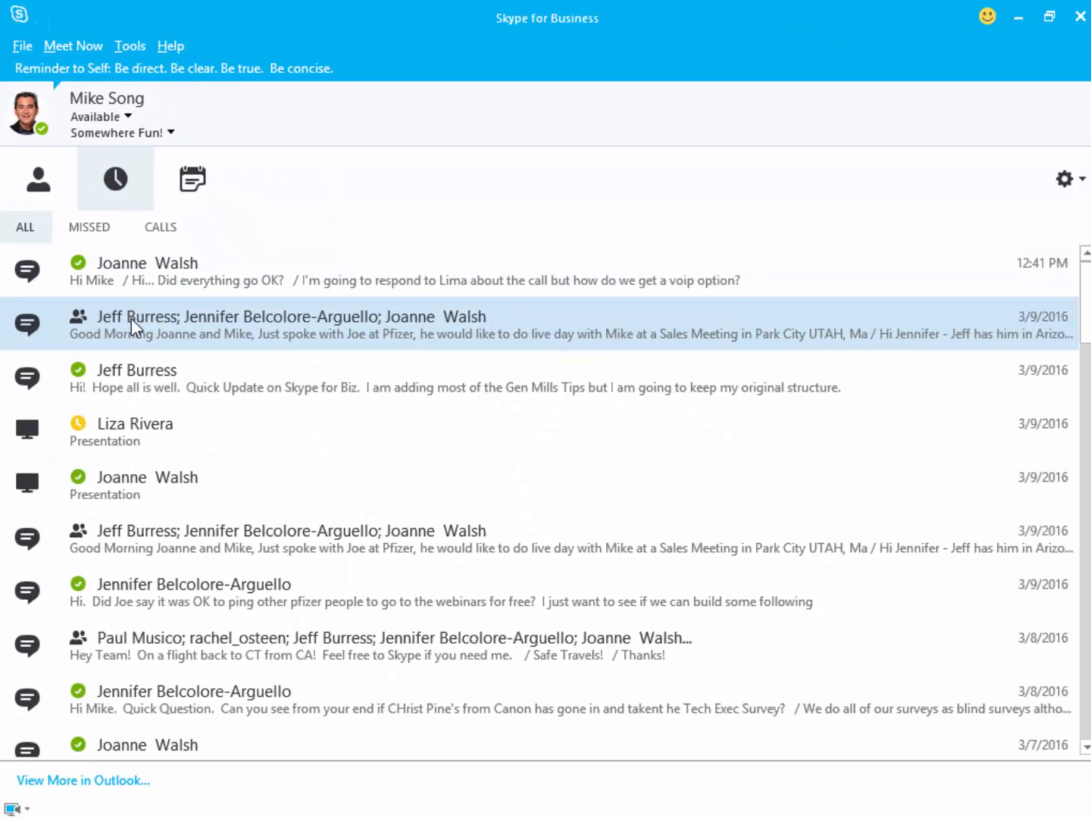
mouse_move(200, 549)
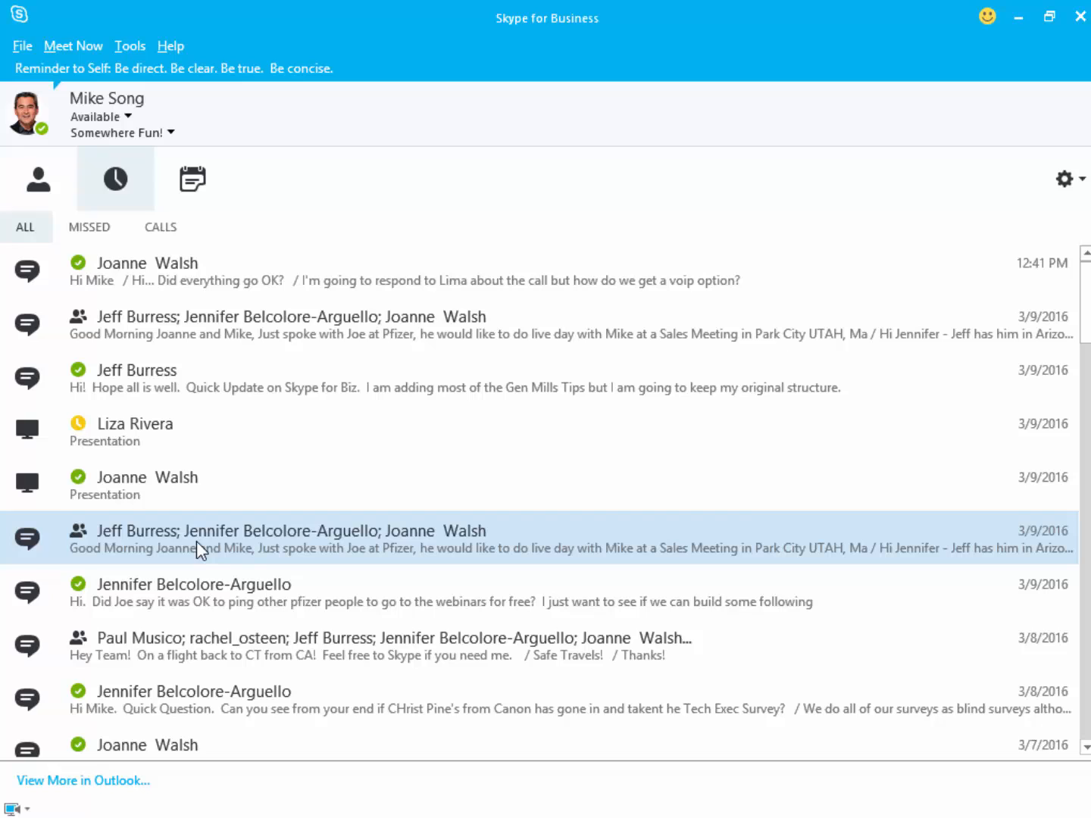
right_click(200, 548)
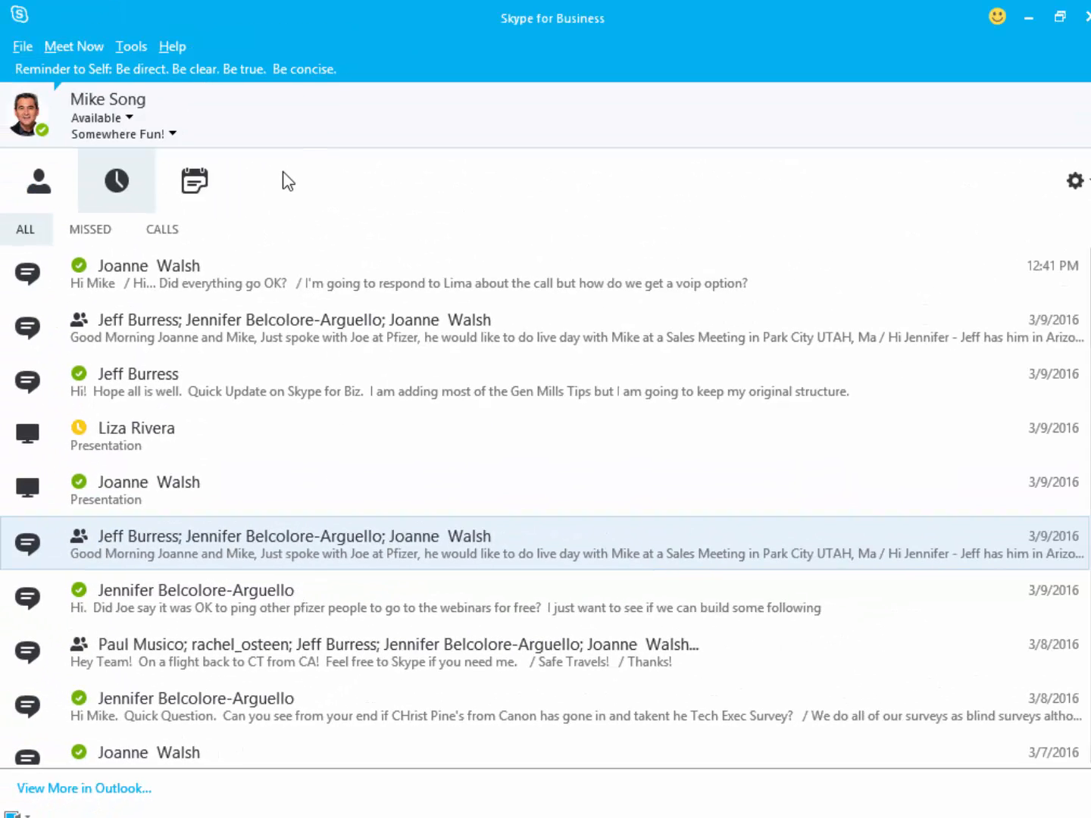
Review today's two scheduled meetings, then return to the contacts list.
click(194, 181)
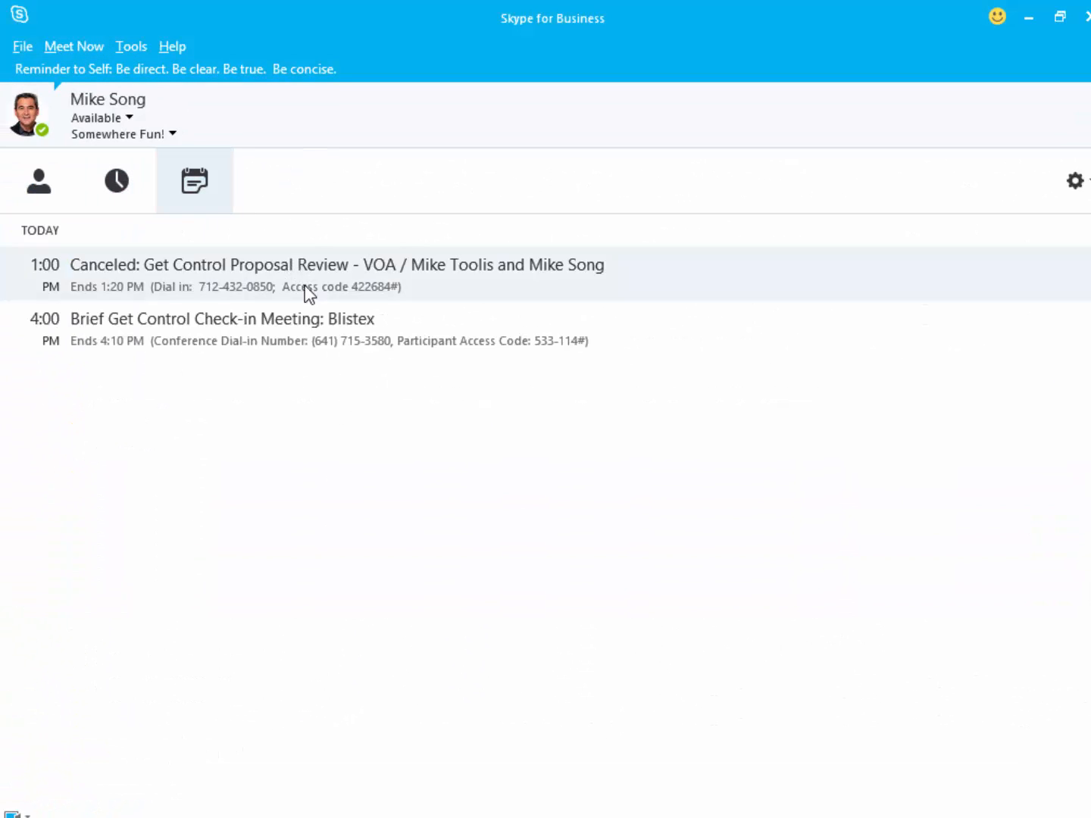
mouse_move(167, 384)
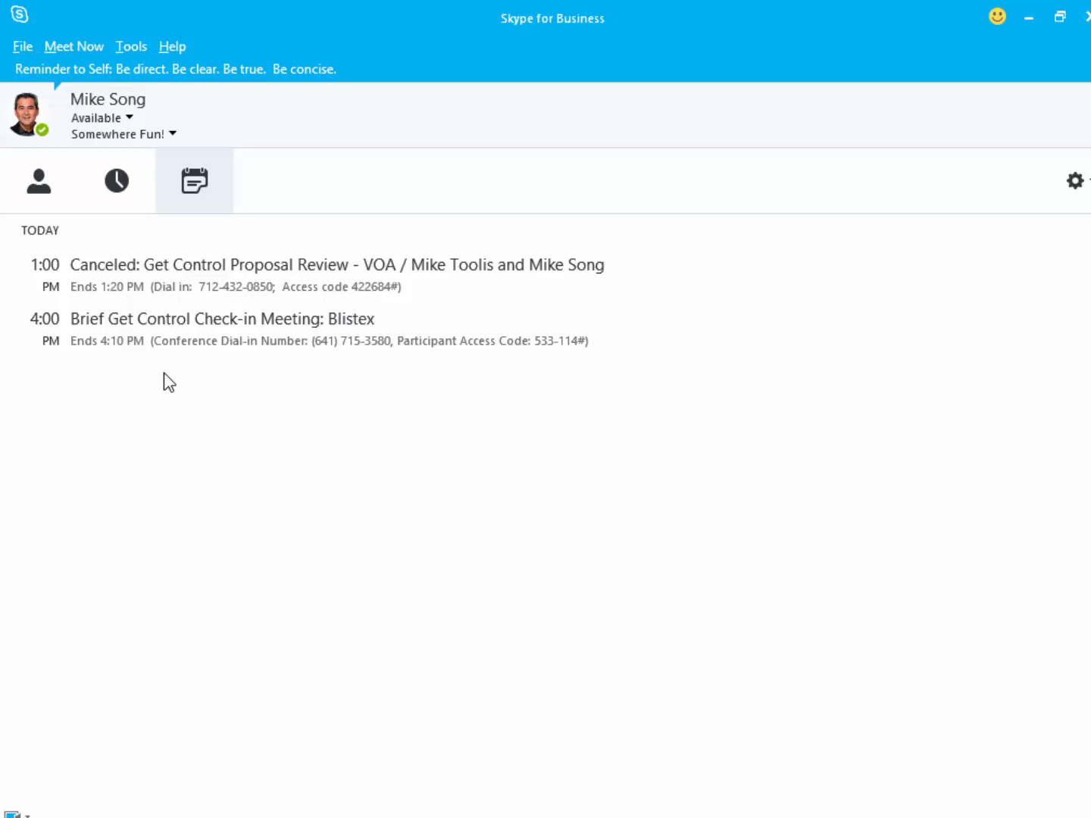
click(38, 180)
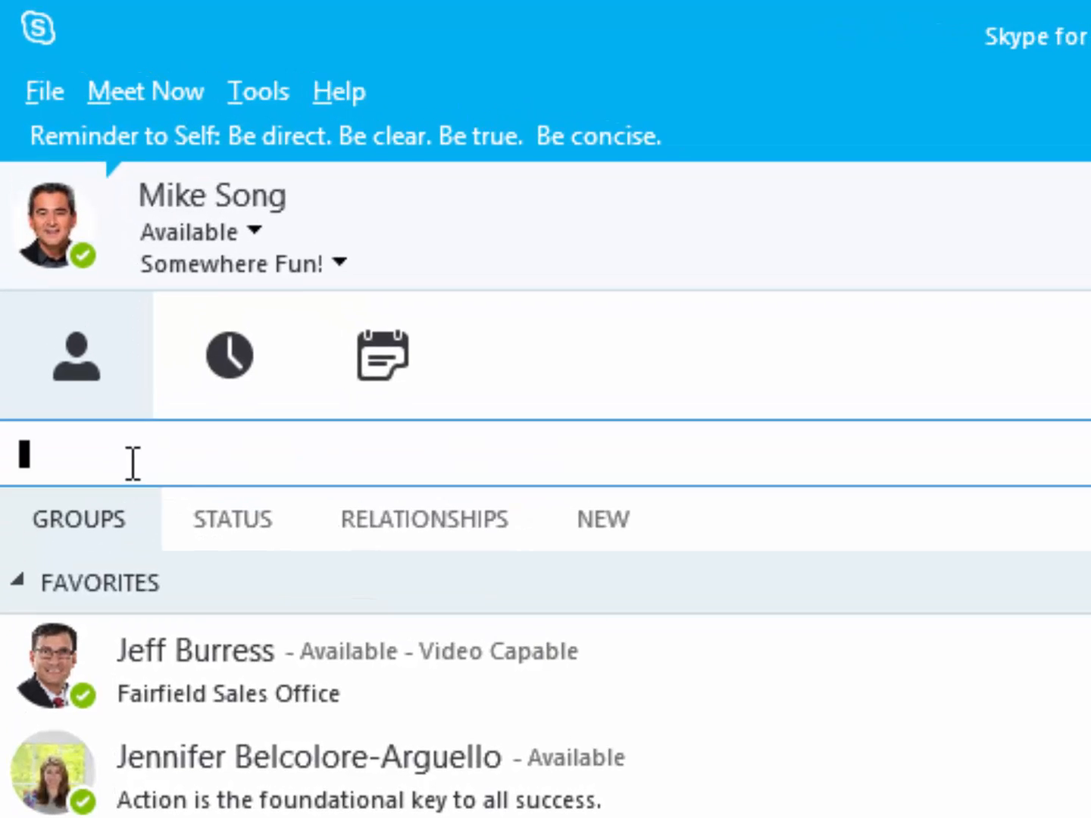
text(jeff b)
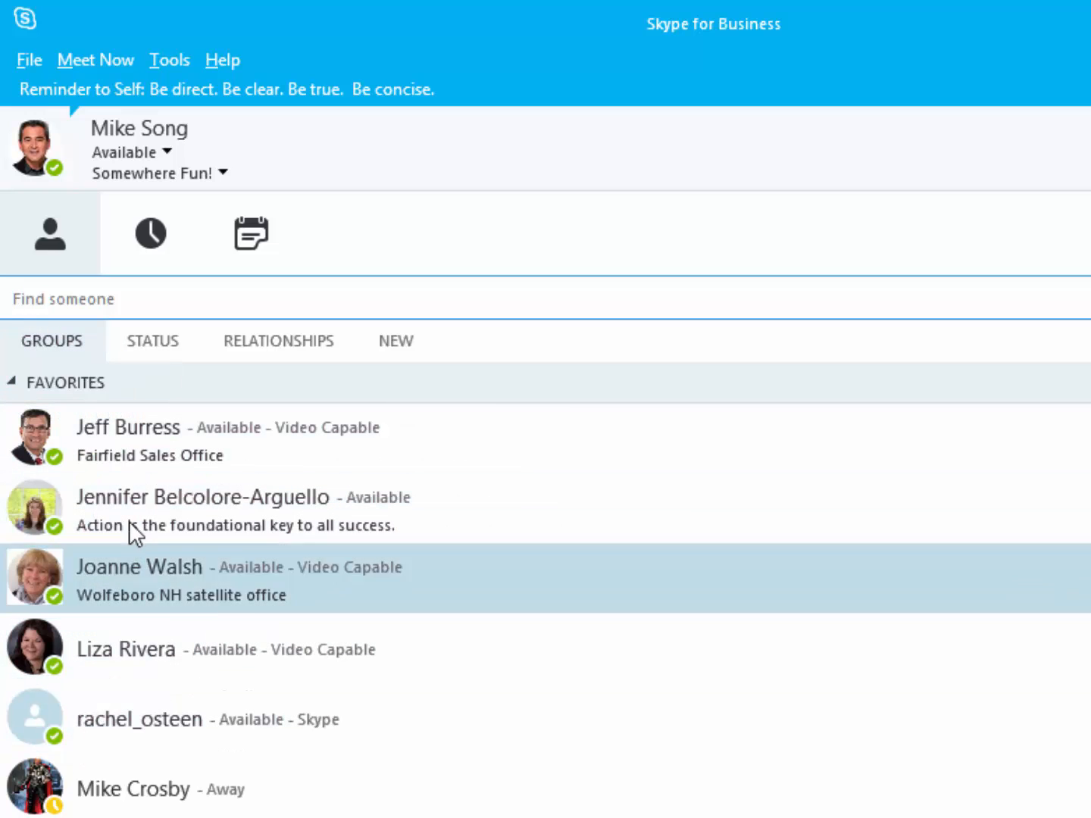
Collapse Favorites, expand the GET CONTROL! HQ group, and arrange contacts by Status.
click(12, 382)
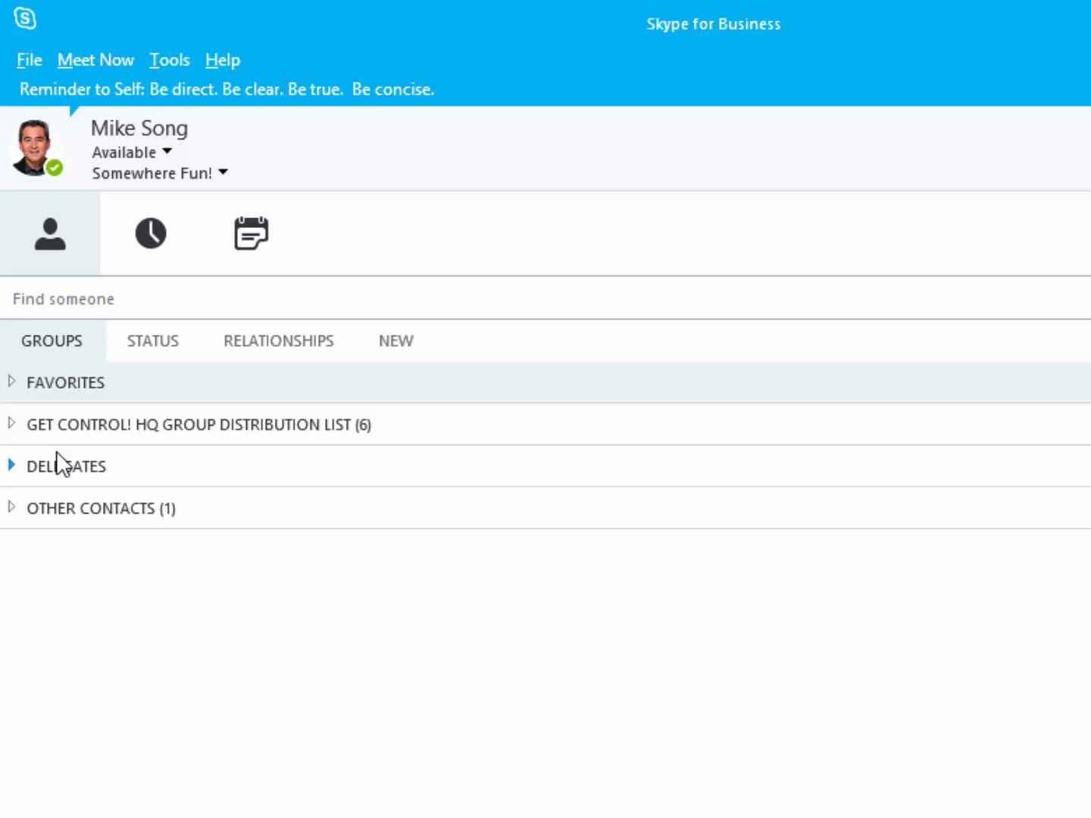
click(12, 425)
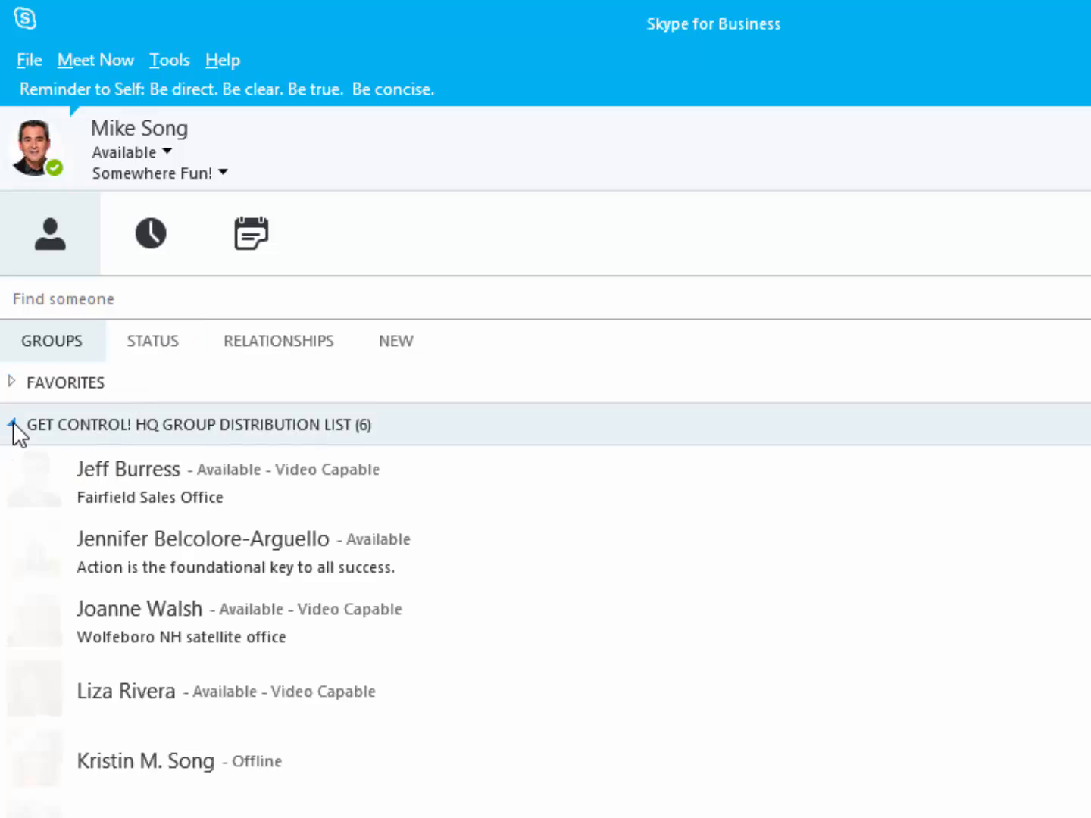
click(152, 341)
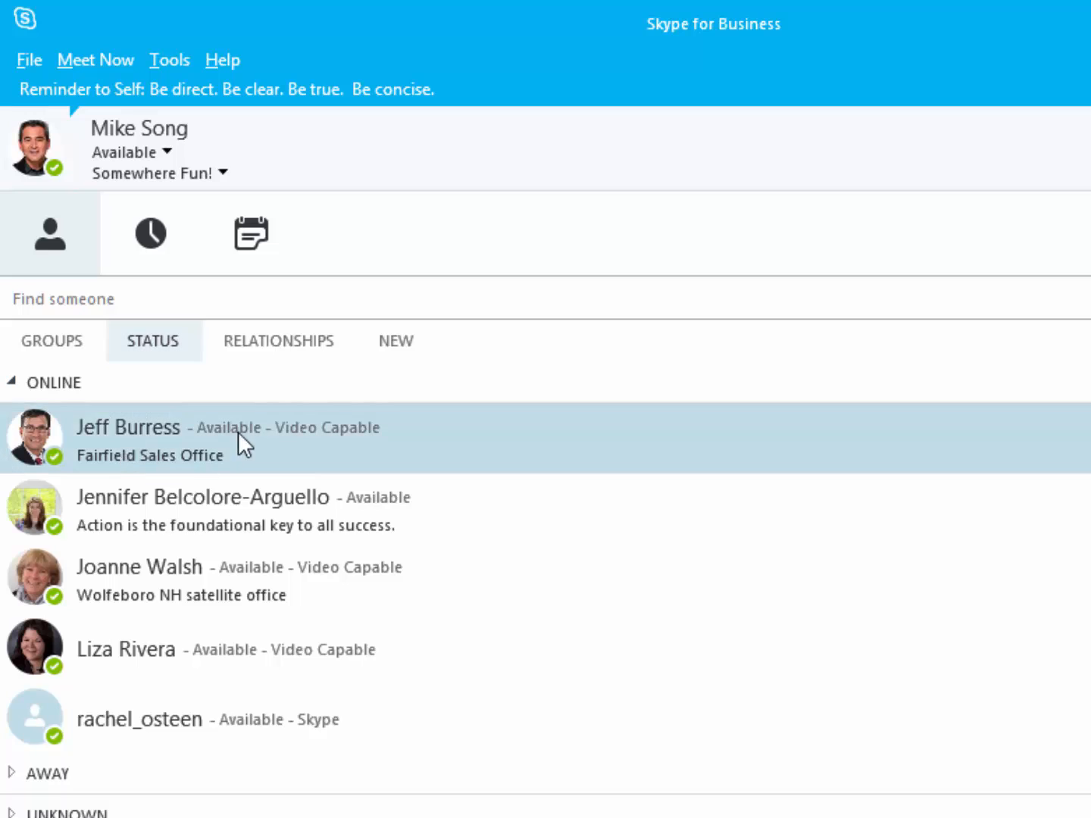
mouse_move(264, 453)
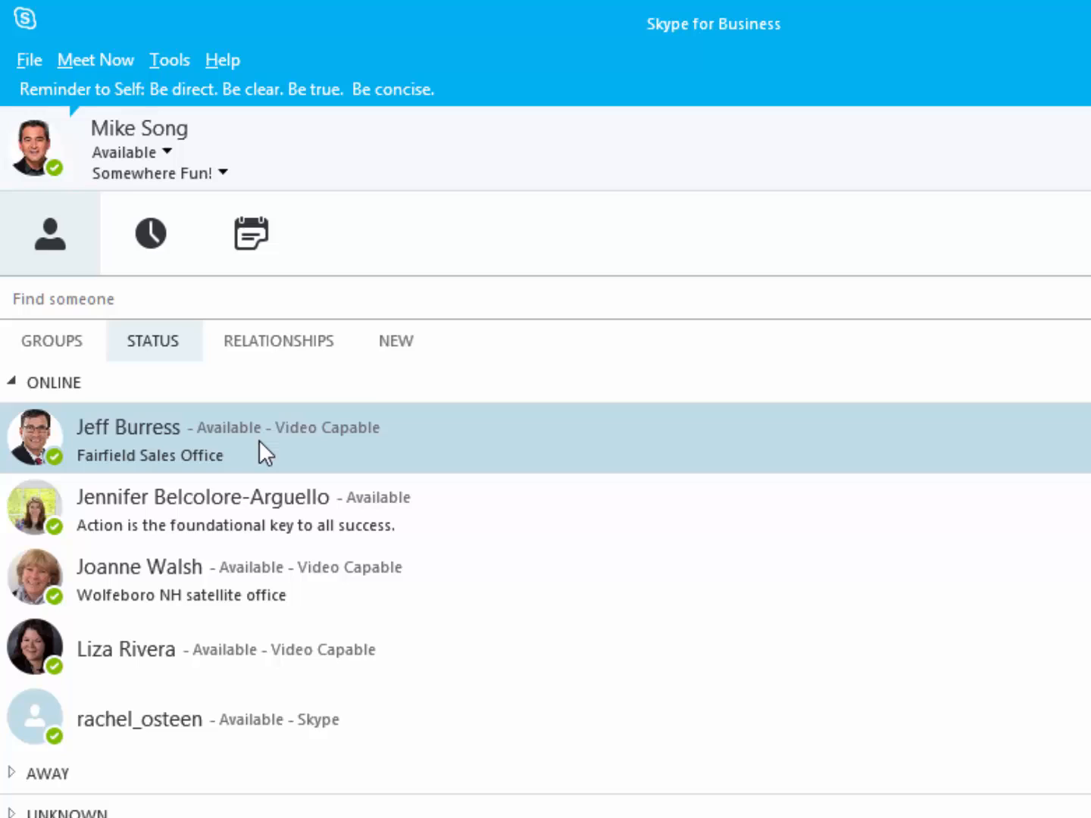
mouse_move(230, 447)
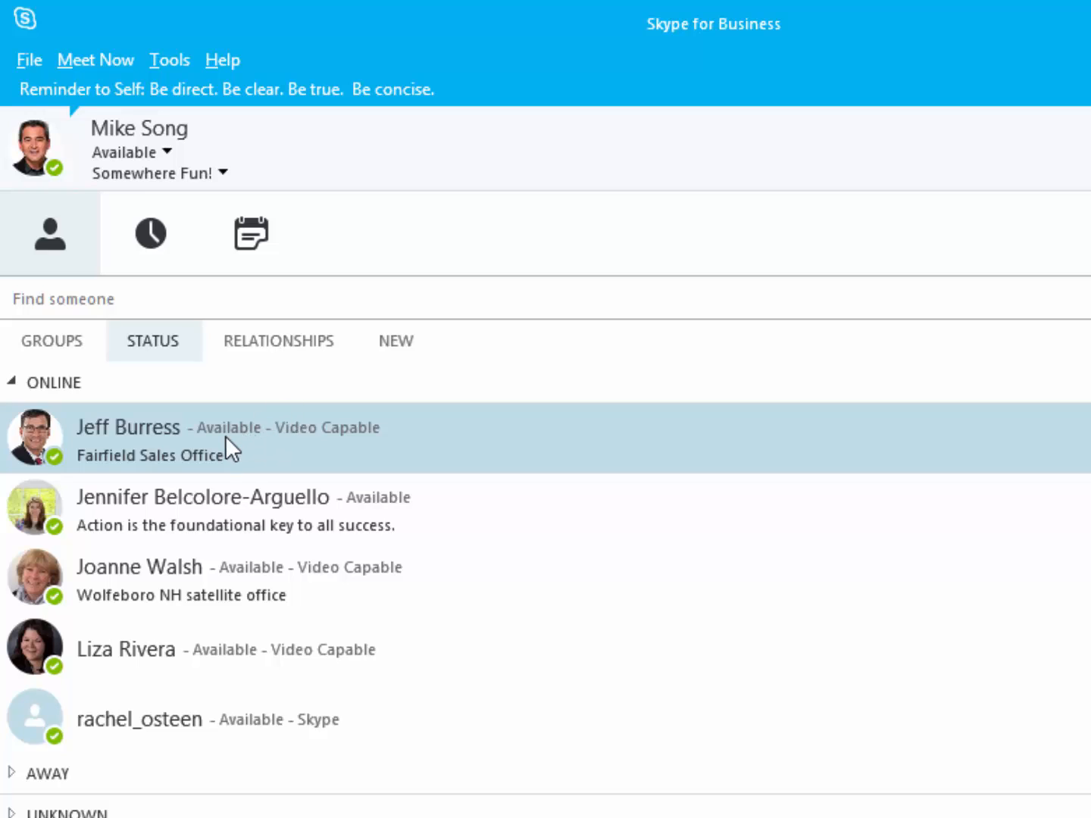
mouse_move(191, 419)
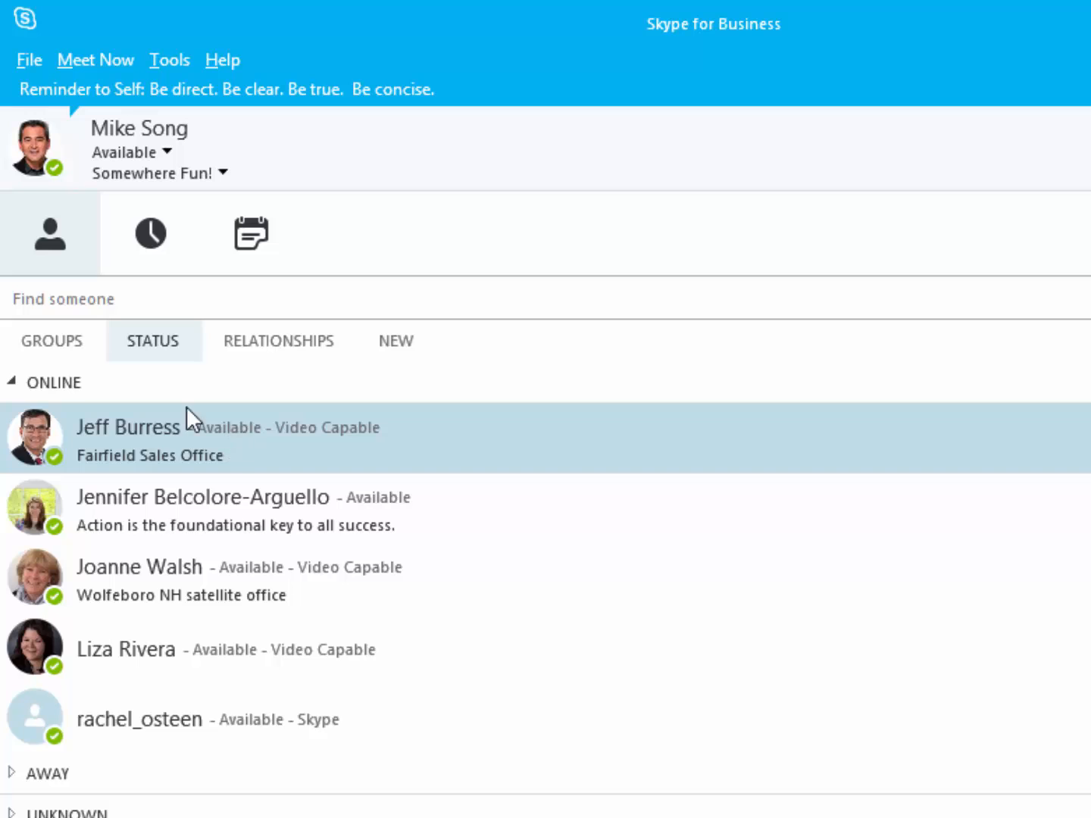
mouse_move(409, 451)
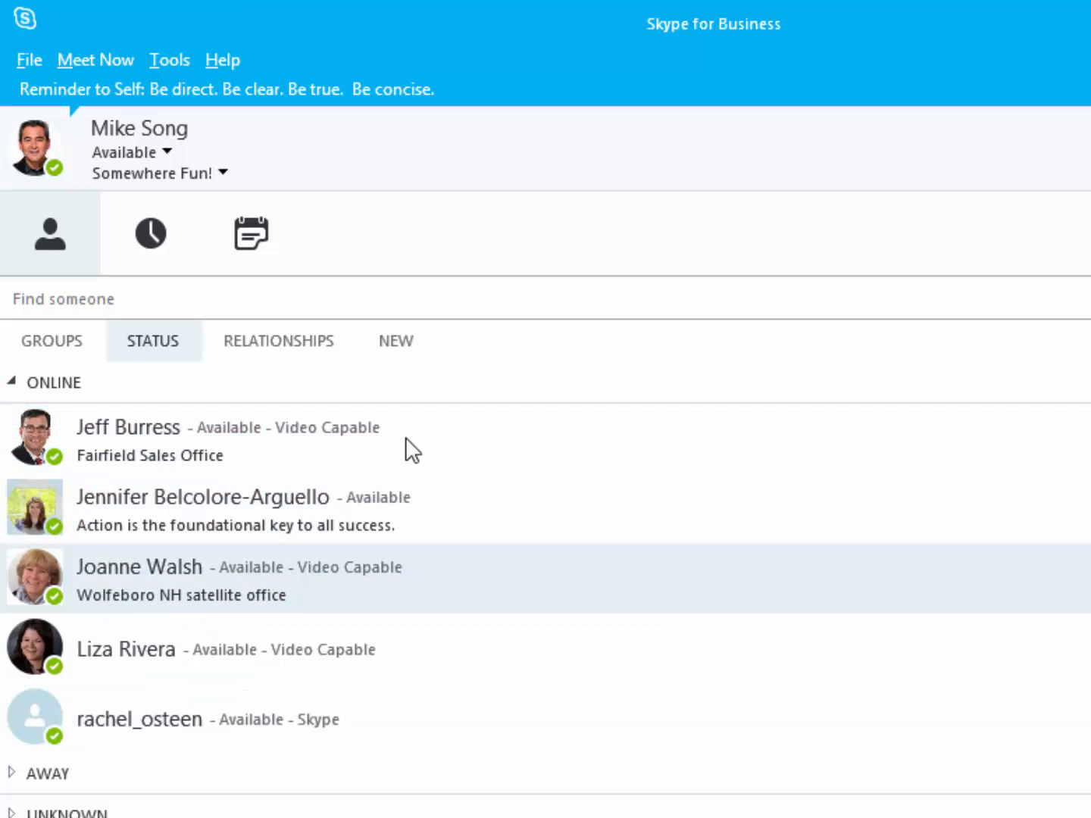
Arrange contacts by Relationships, showing Workgroup and Colleagues sections.
click(279, 341)
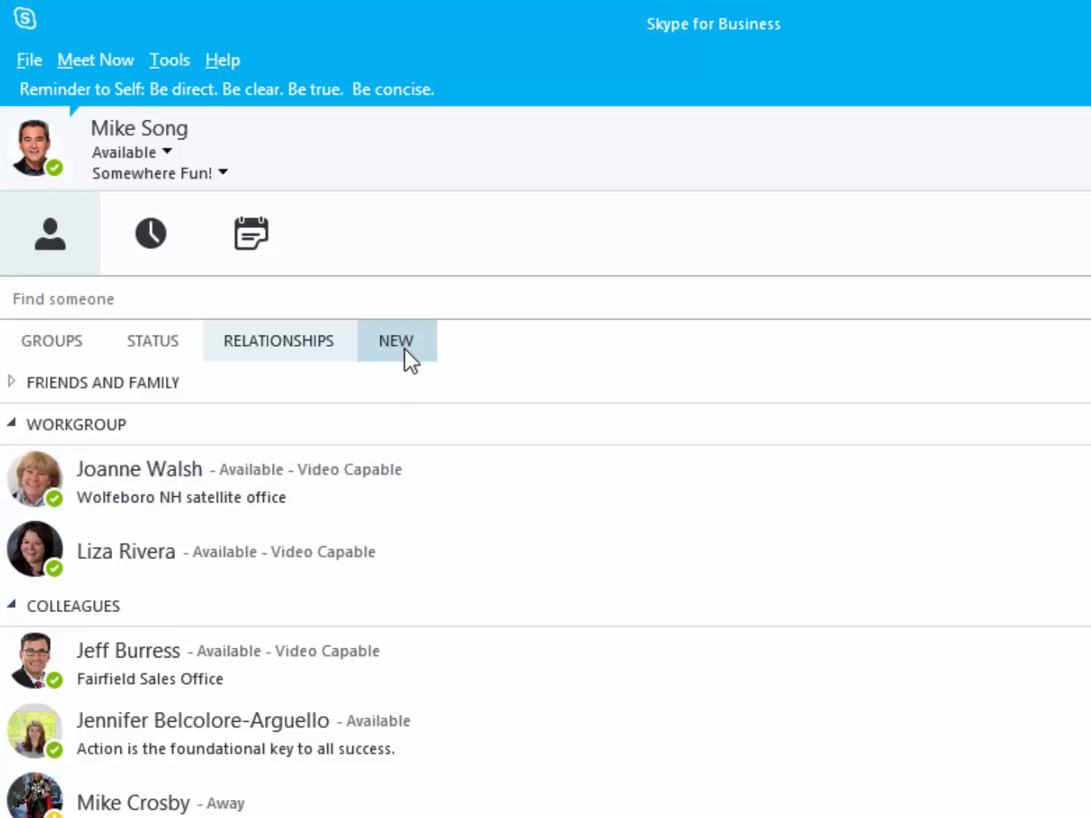
View the New list of people who added me, then return to Groups view.
click(397, 340)
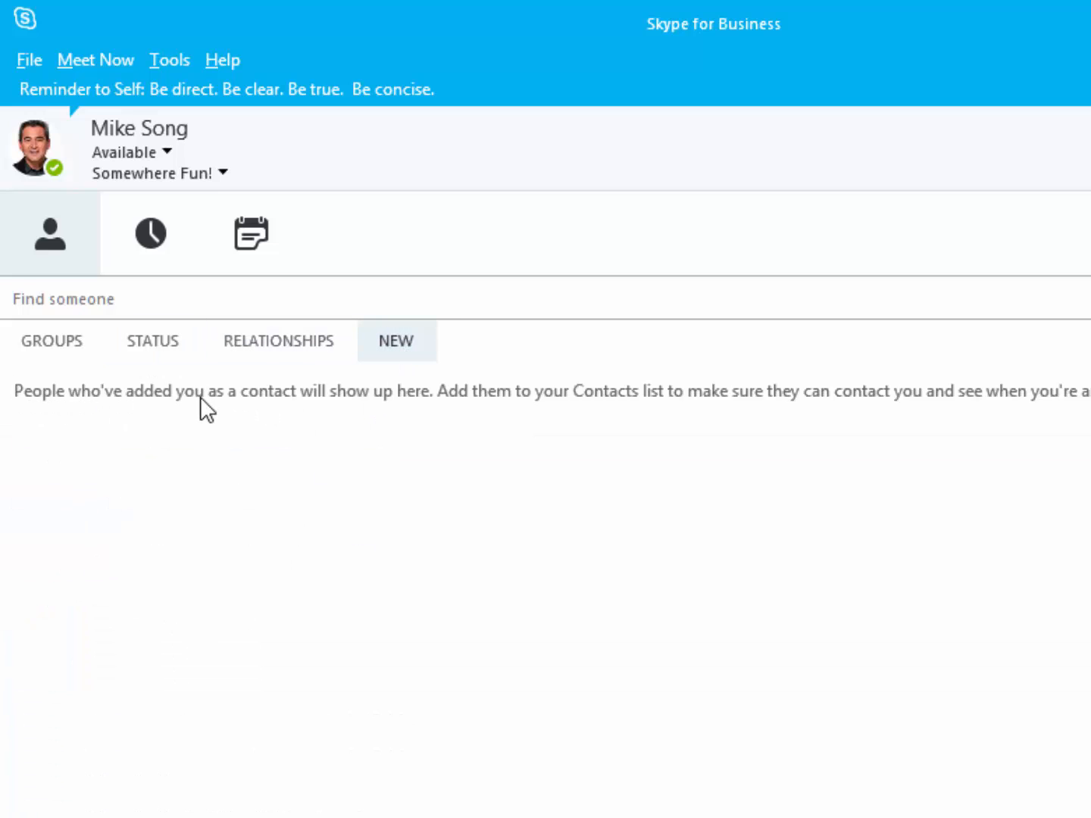
click(52, 341)
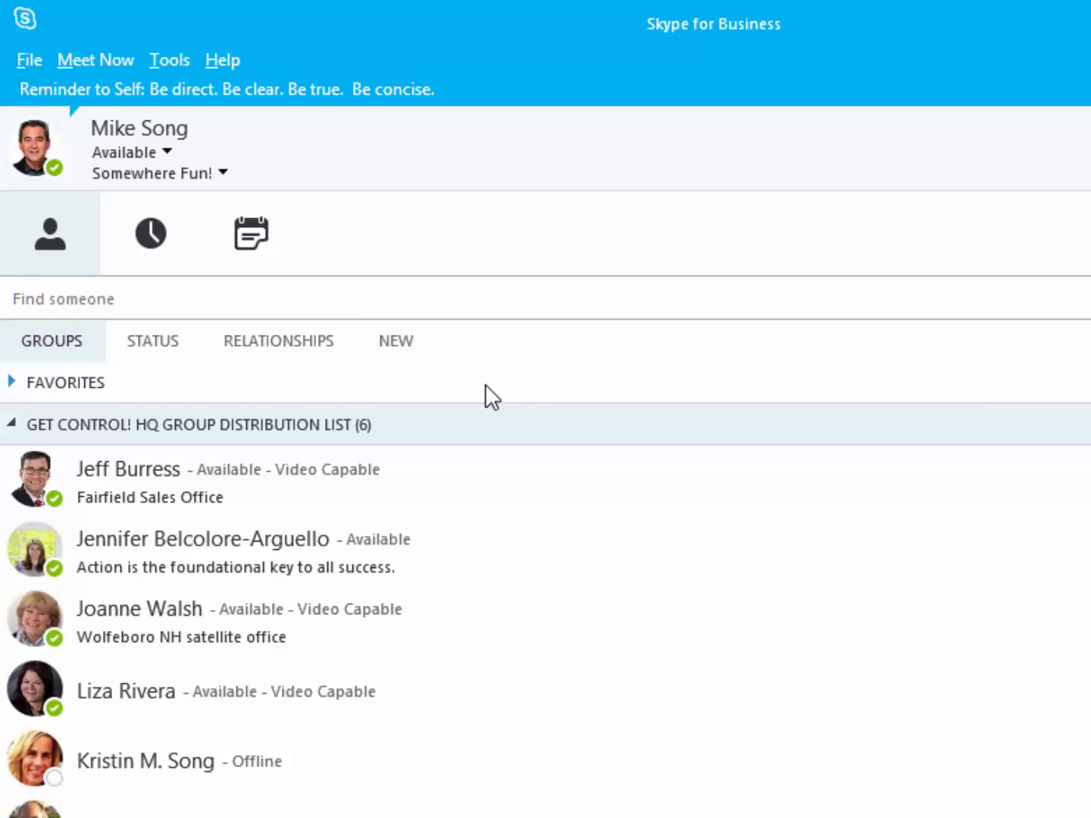
mouse_move(439, 381)
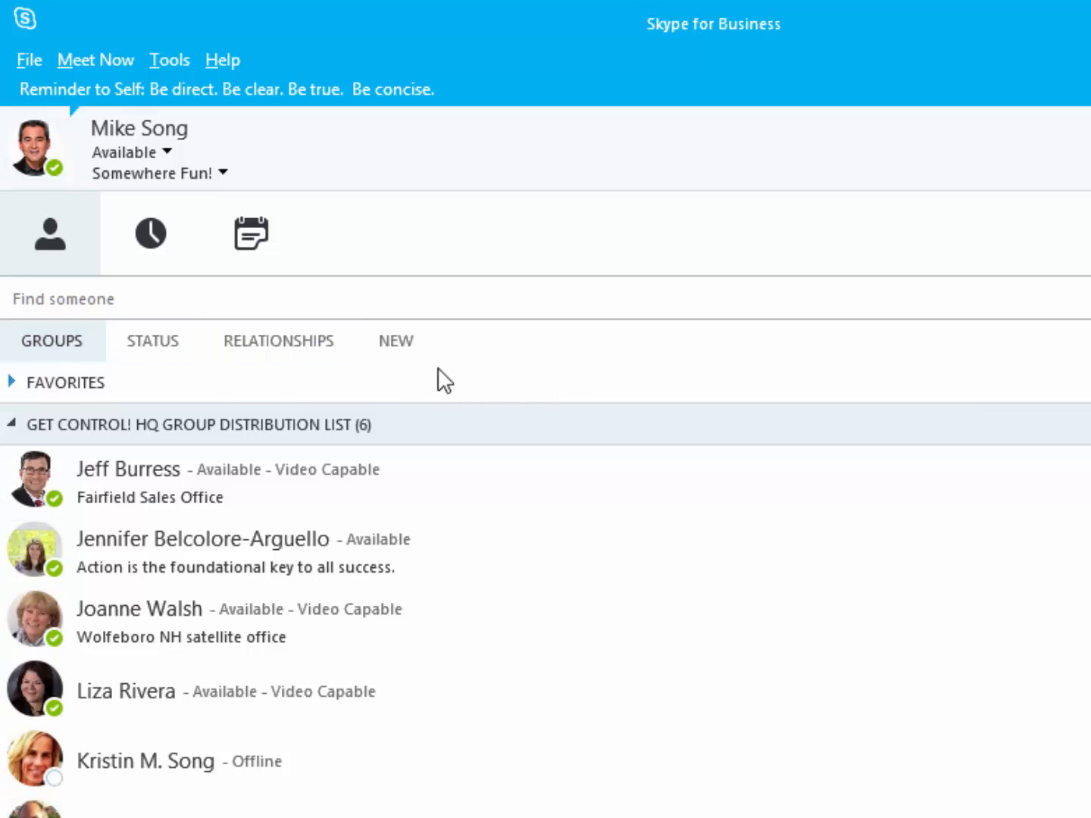